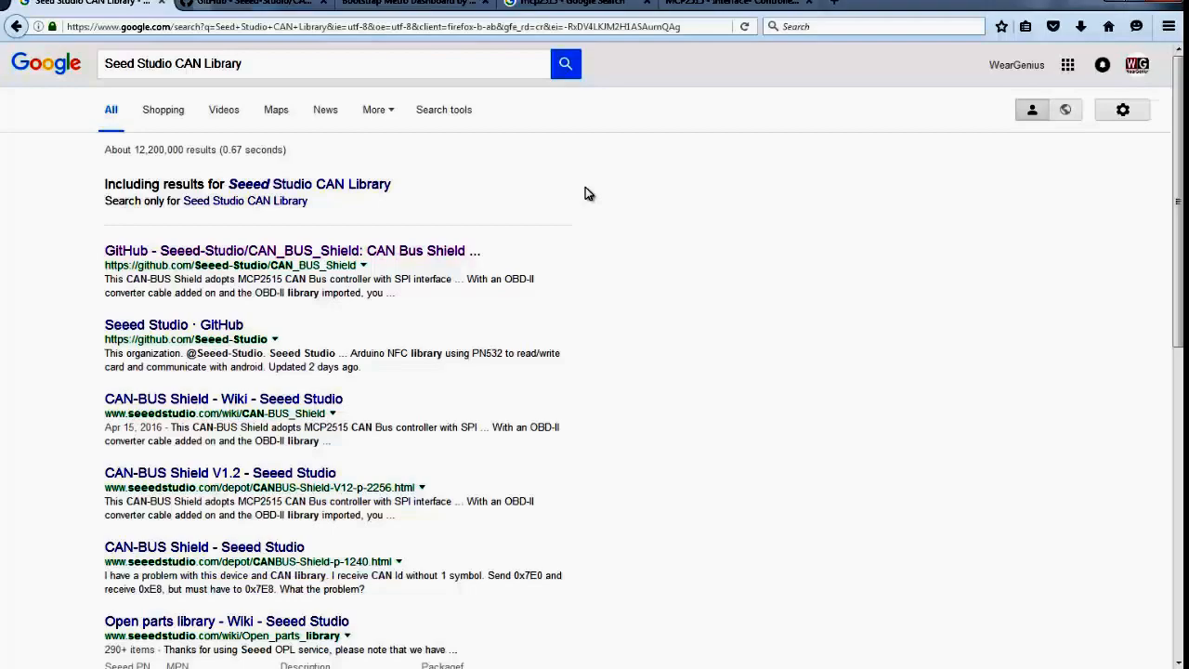
mouse_move(270, 96)
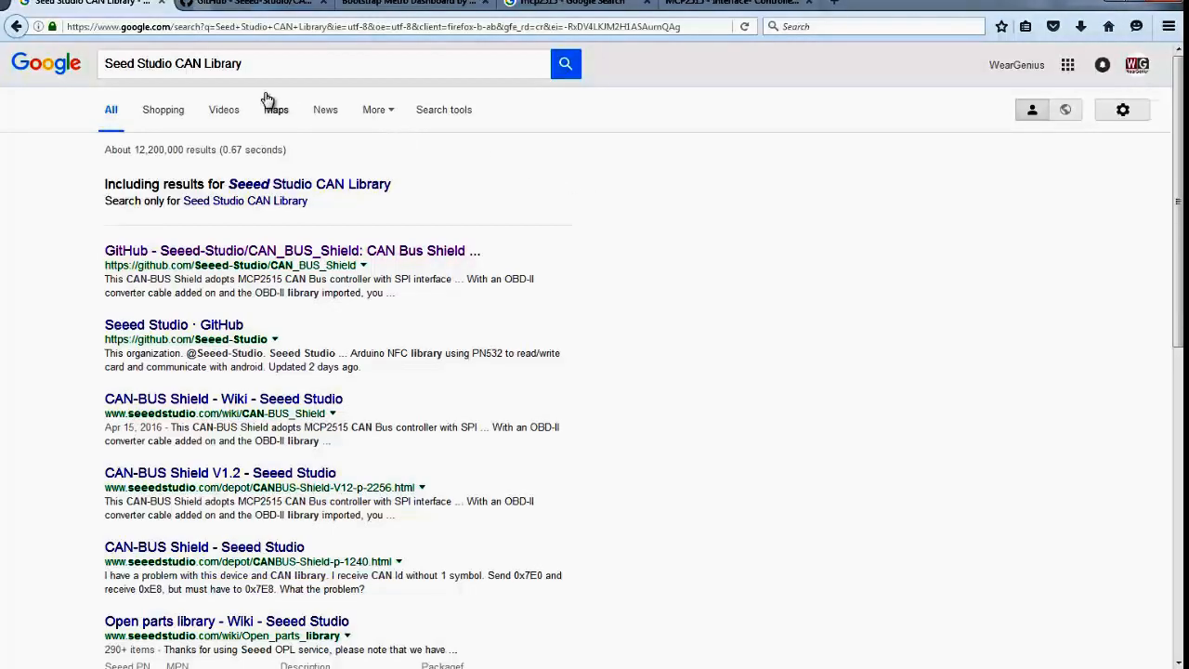
Step: Open the Seeed-Studio CAN_BUS_Shield GitHub repository from the Google results
click(288, 63)
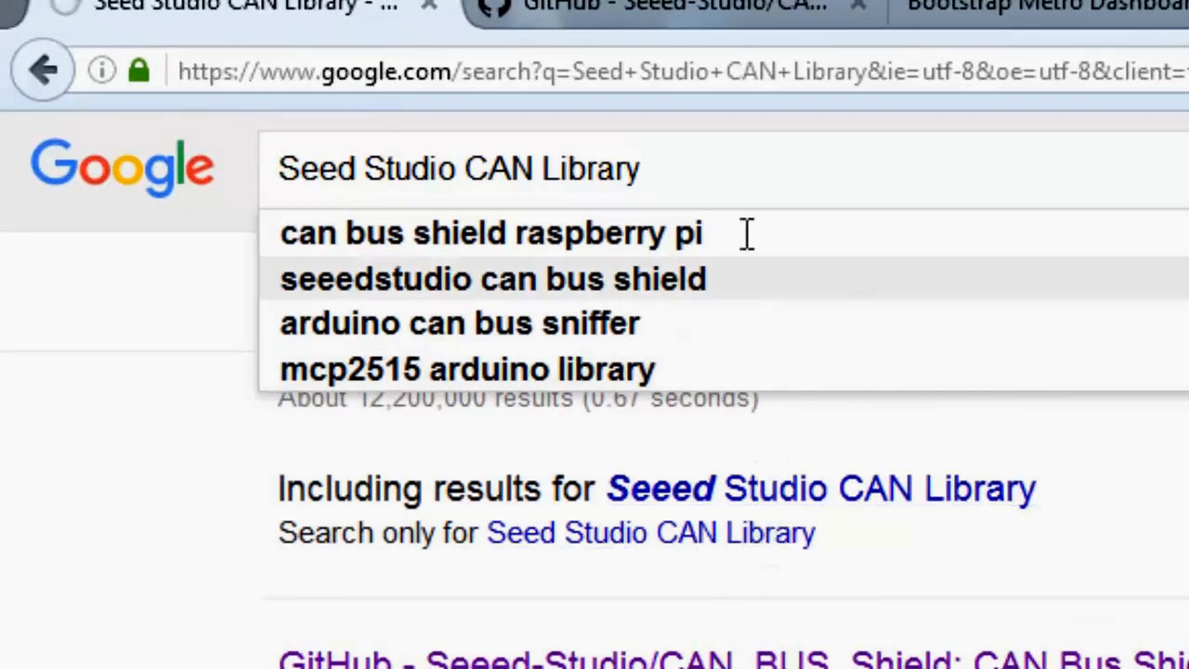
click(669, 7)
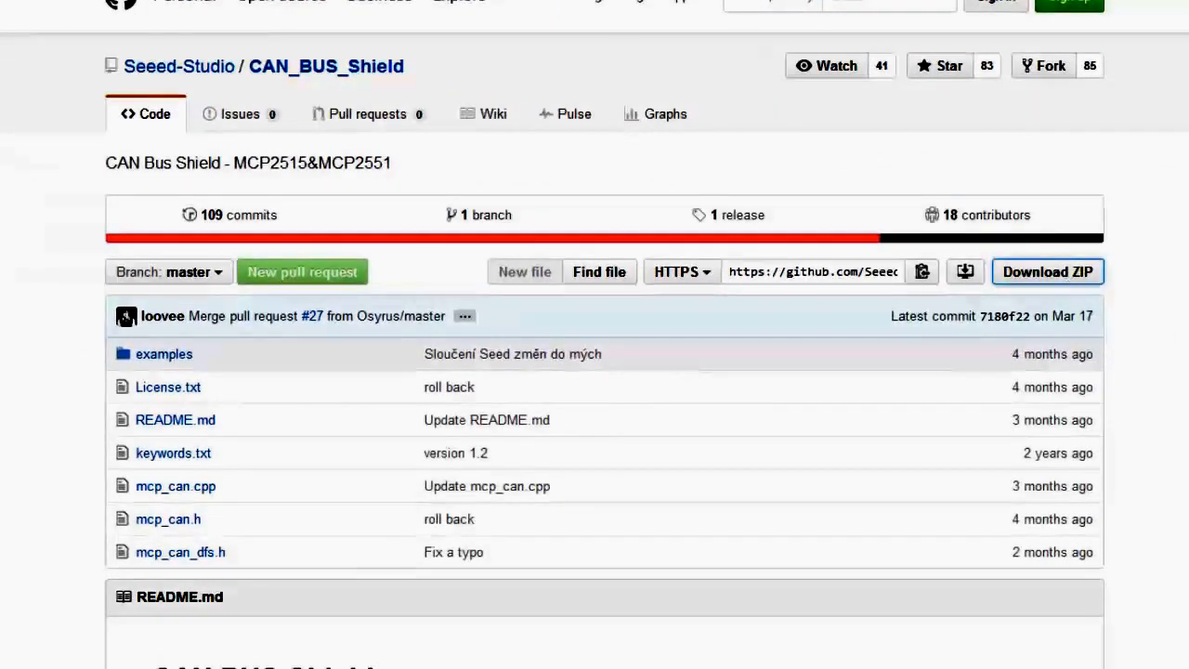
Step: Download the repository as CAN_BUS_Shield-master.zip into Downloads
click(1048, 272)
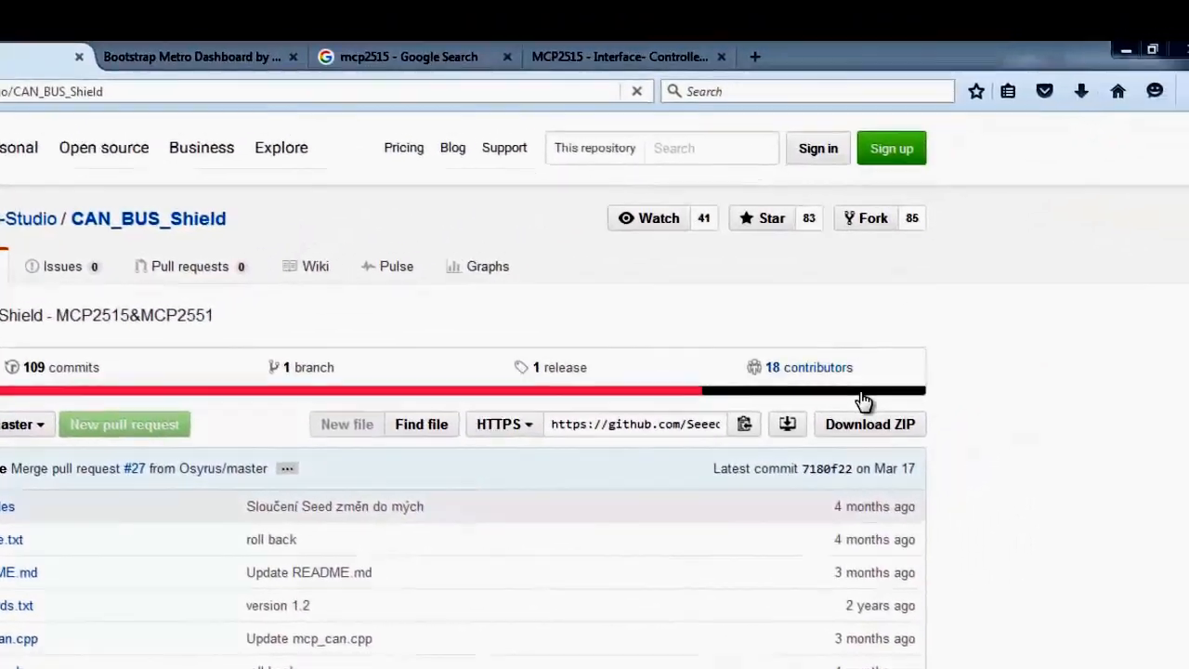
click(870, 423)
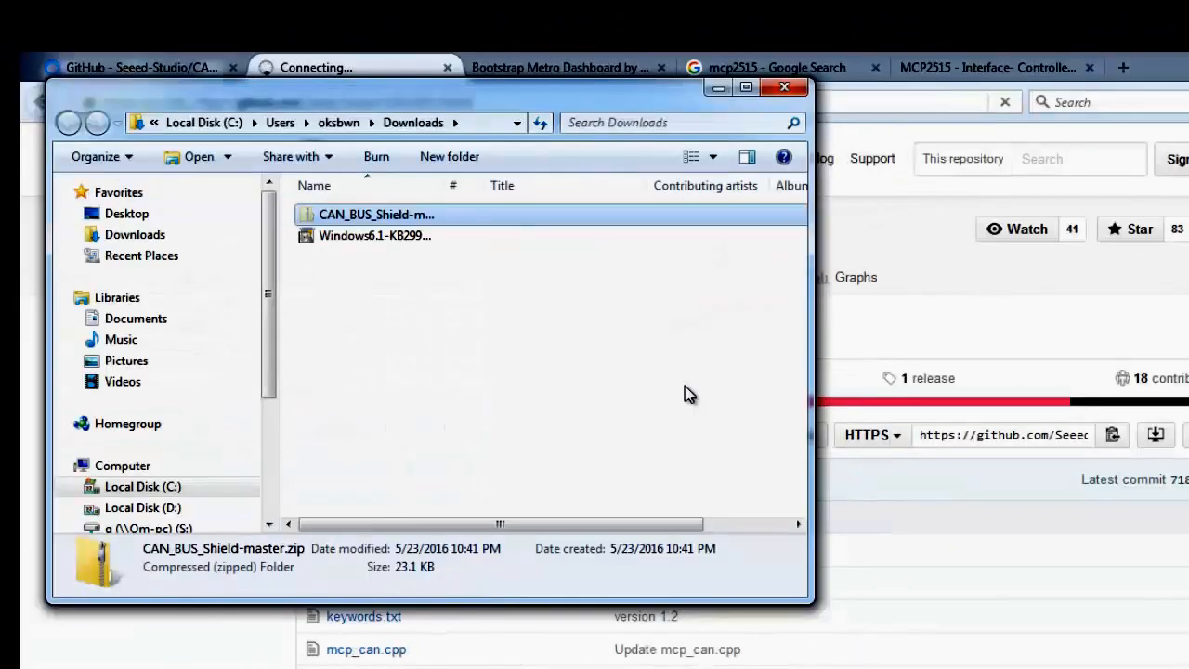
Step: Extract CAN_BUS_Shield-master.zip with 7-Zip Extract Here and open the resulting folder
double_click(375, 216)
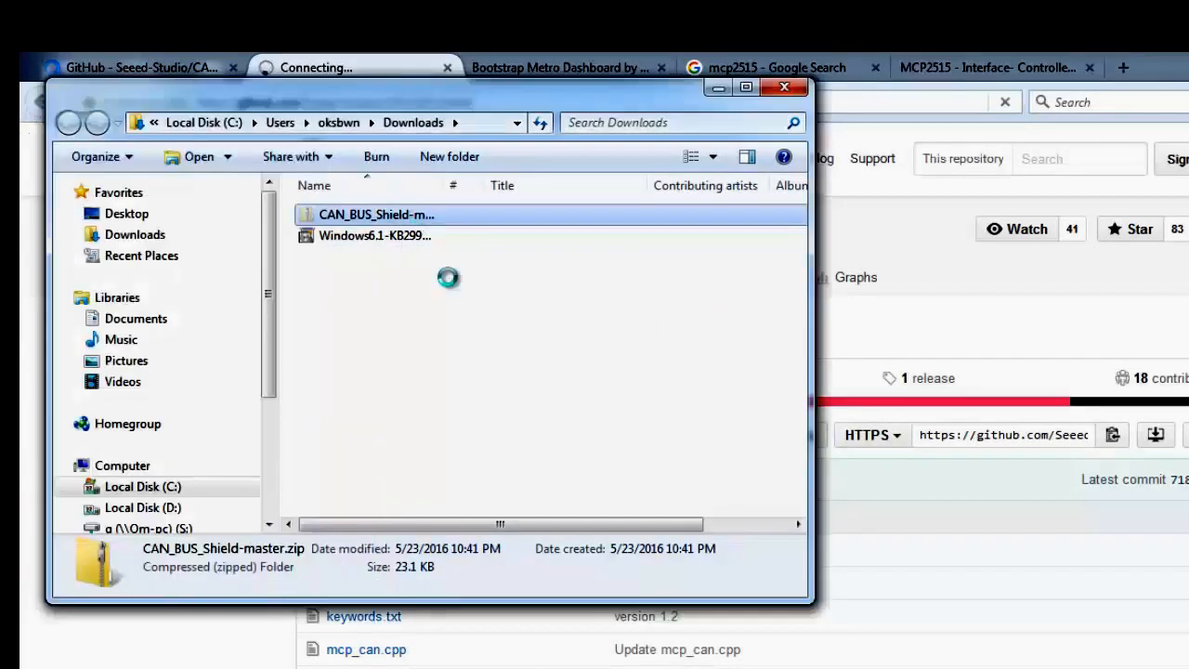
right_click(375, 215)
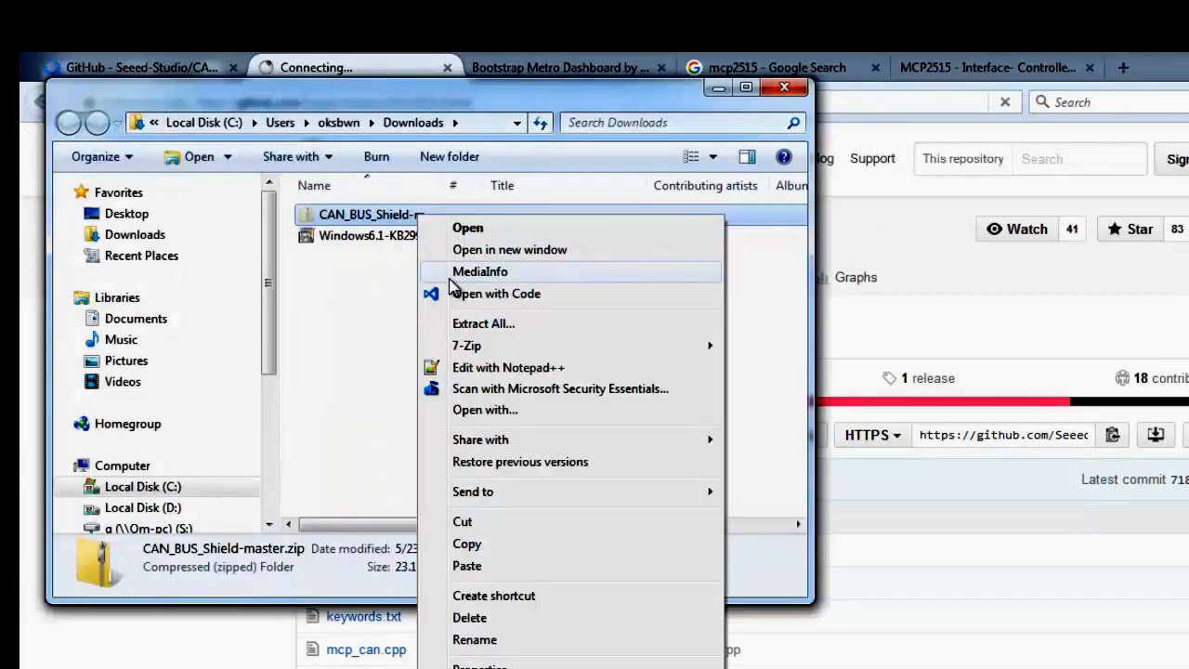
mouse_move(511, 346)
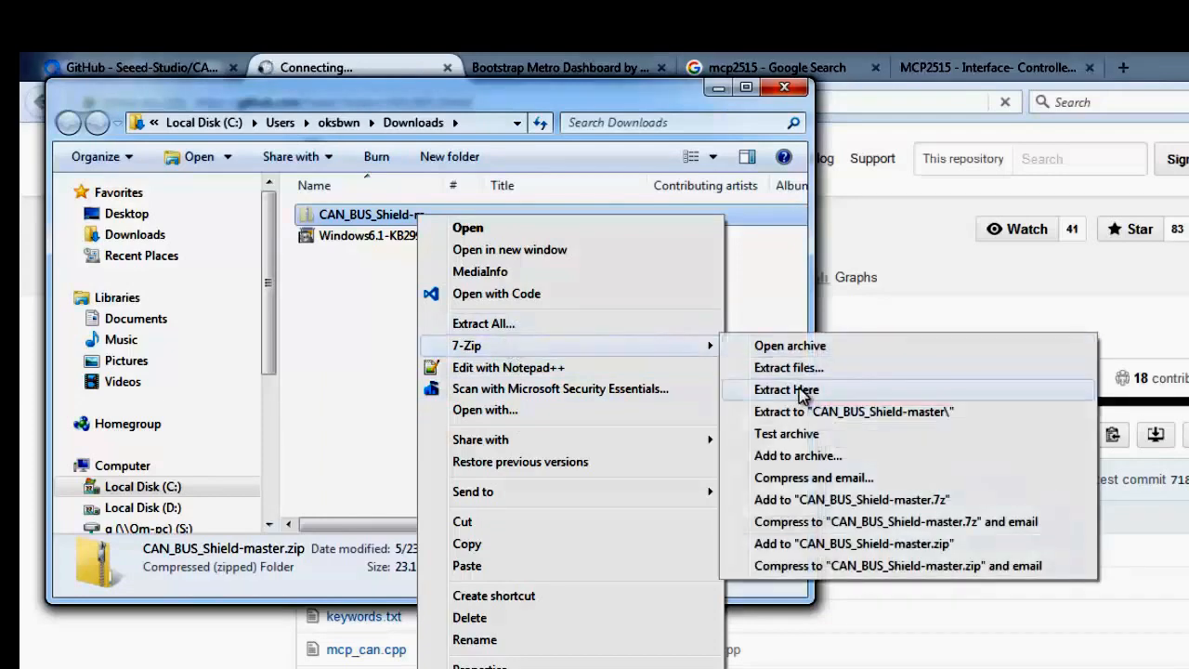
click(785, 390)
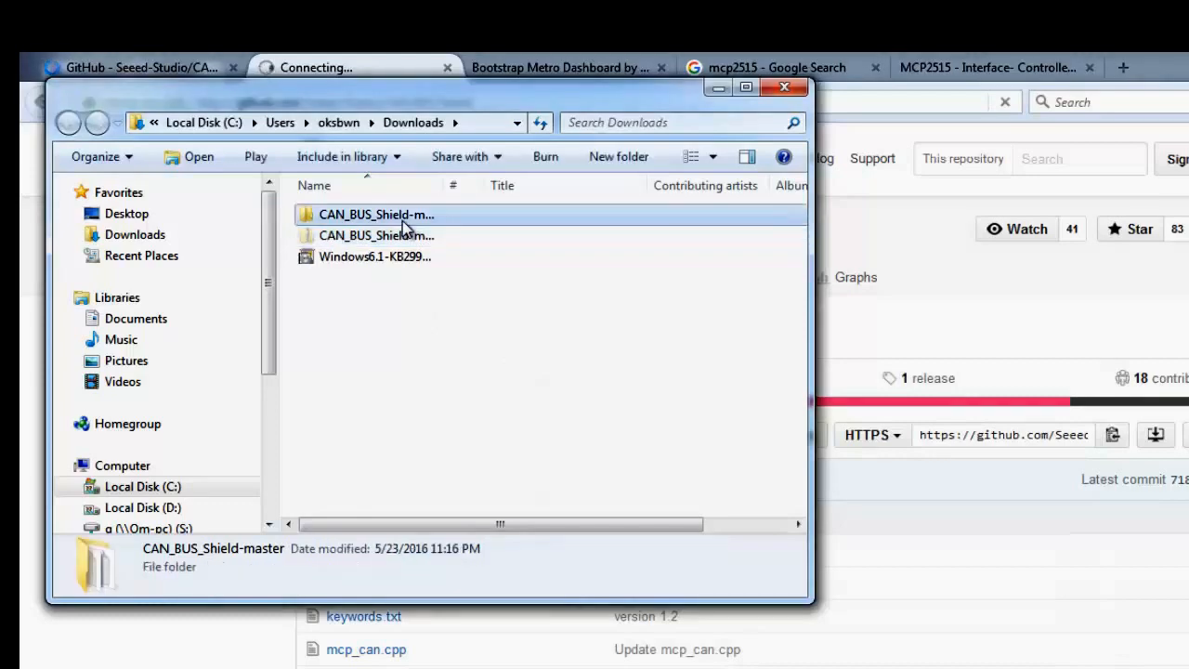
double_click(375, 215)
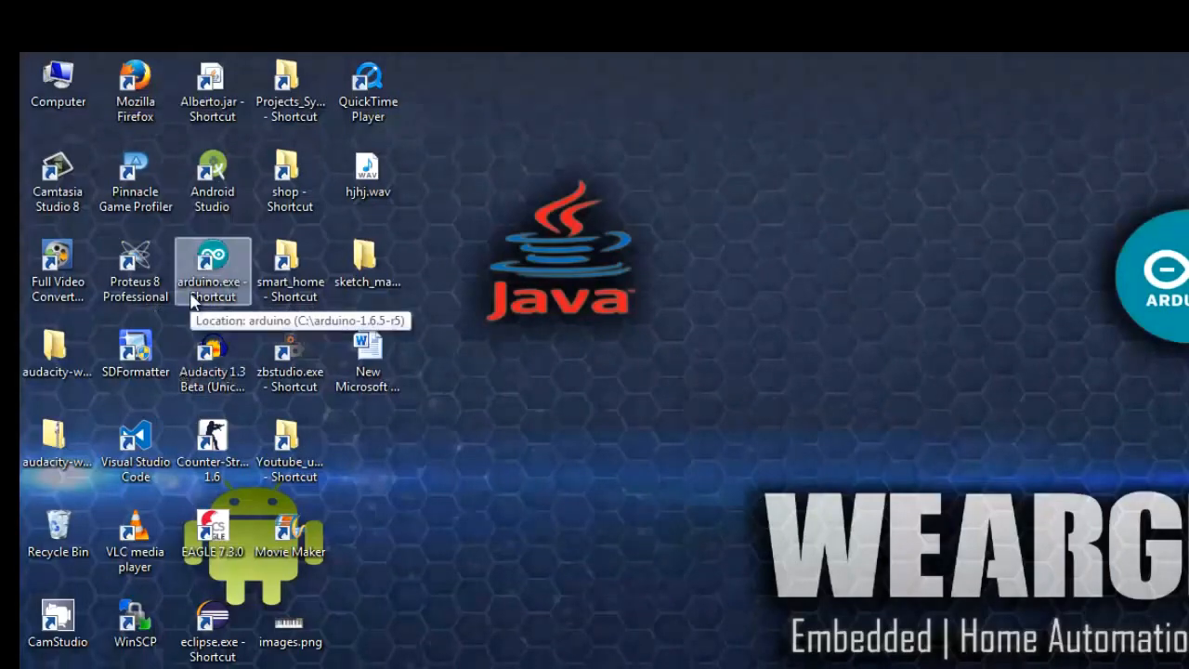
Step: Navigate to C:\arduino-1.6.5-r5\libraries to place the CAN_BUS_Shield-master folder there
right_click(212, 269)
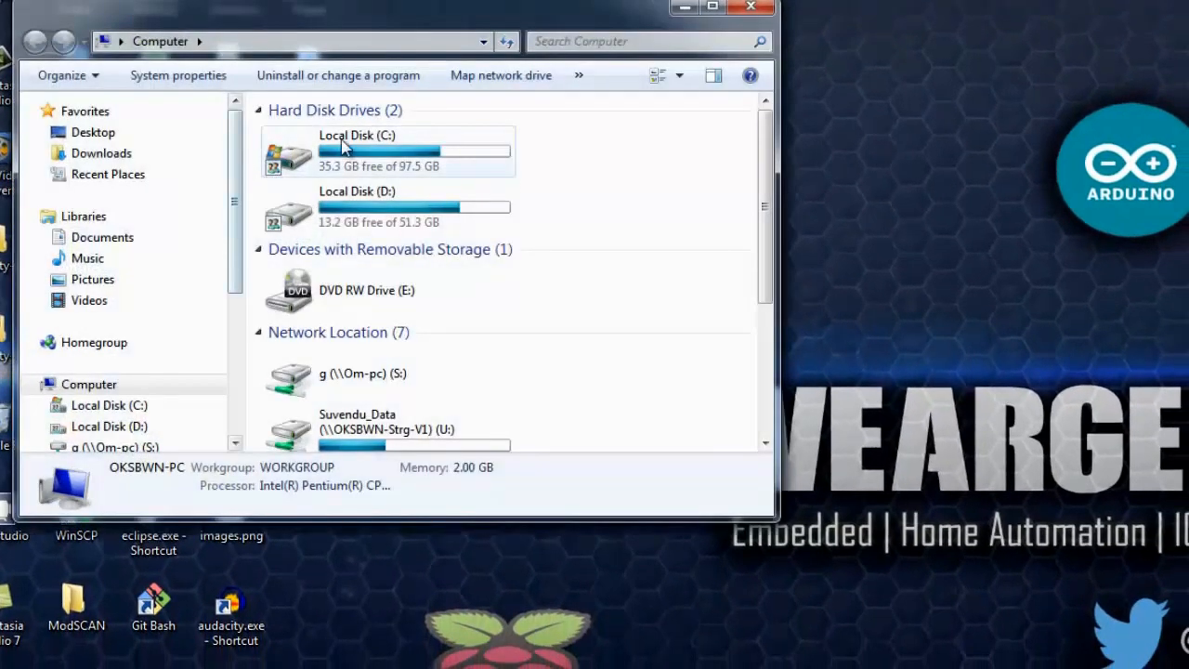
double_click(351, 149)
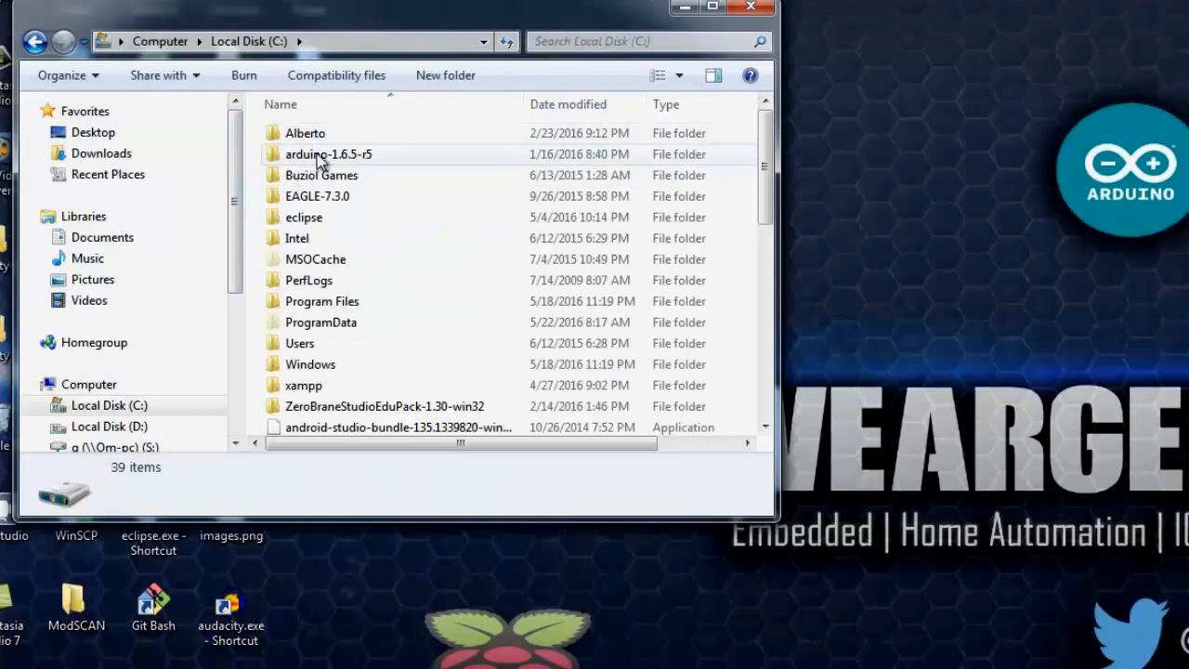
double_click(329, 152)
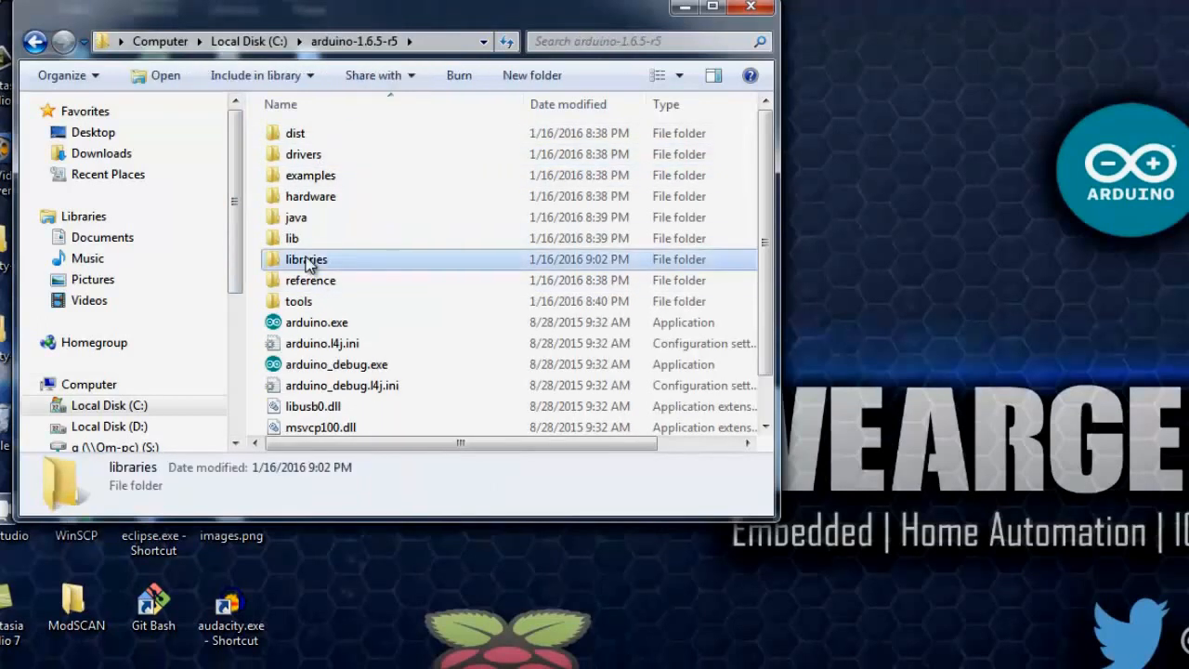
double_click(305, 261)
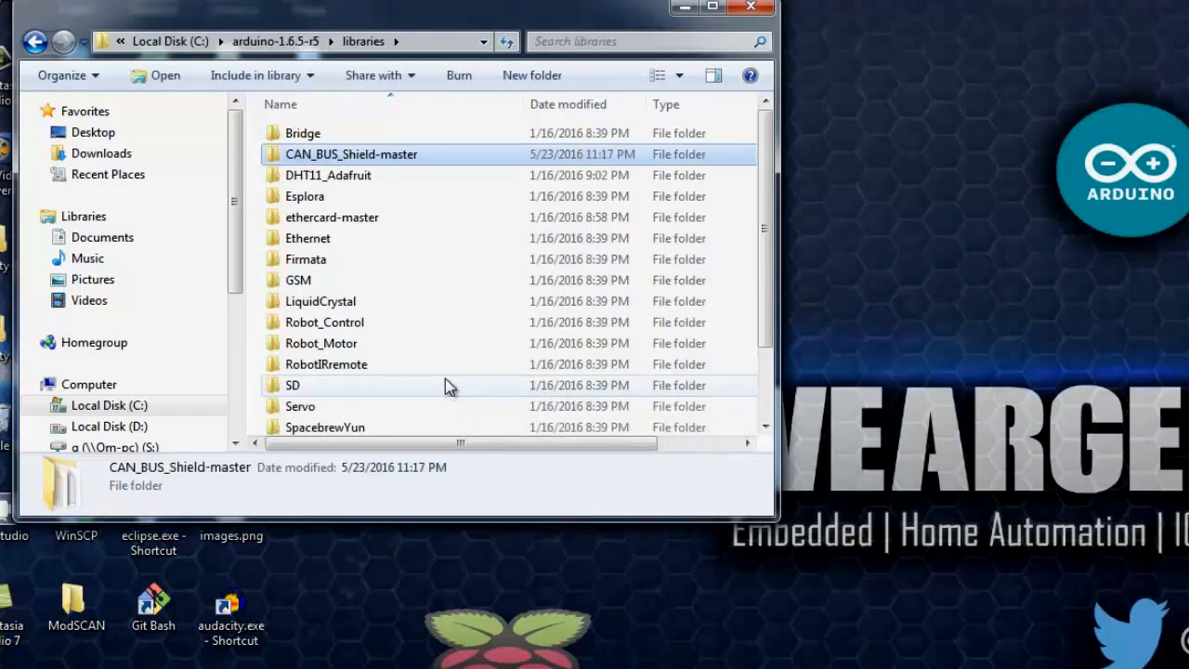
mouse_move(691, 15)
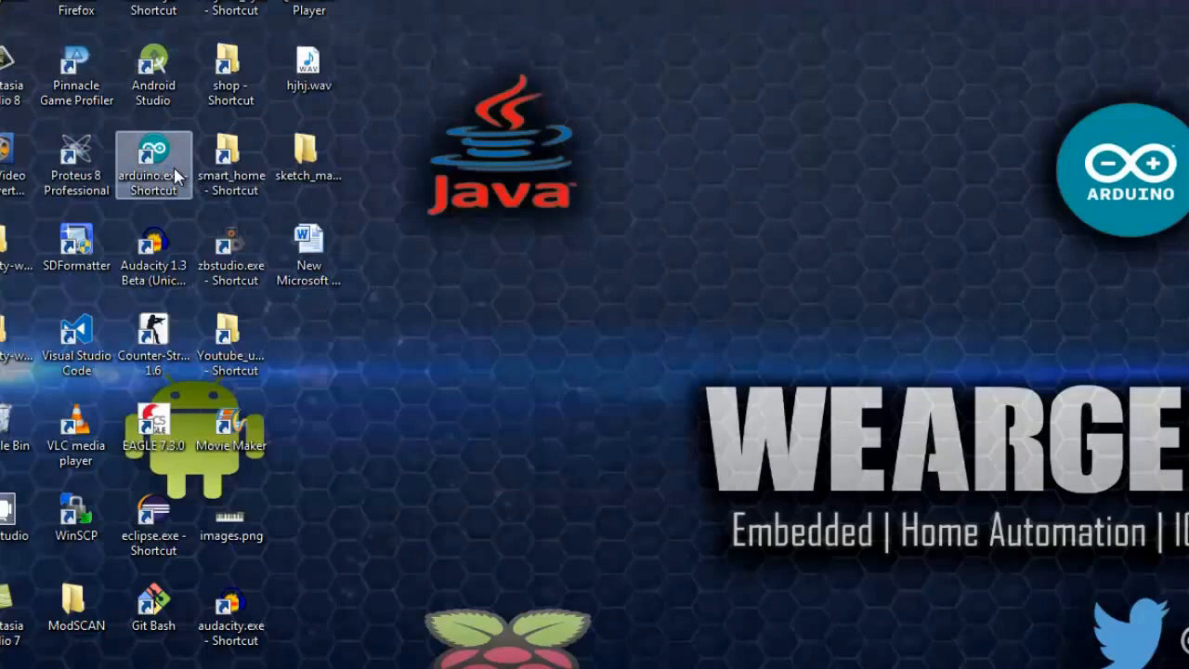
Step: Launch Arduino and open the CAN_BUS_Shield-master send_Blink example sketch
click(479, 134)
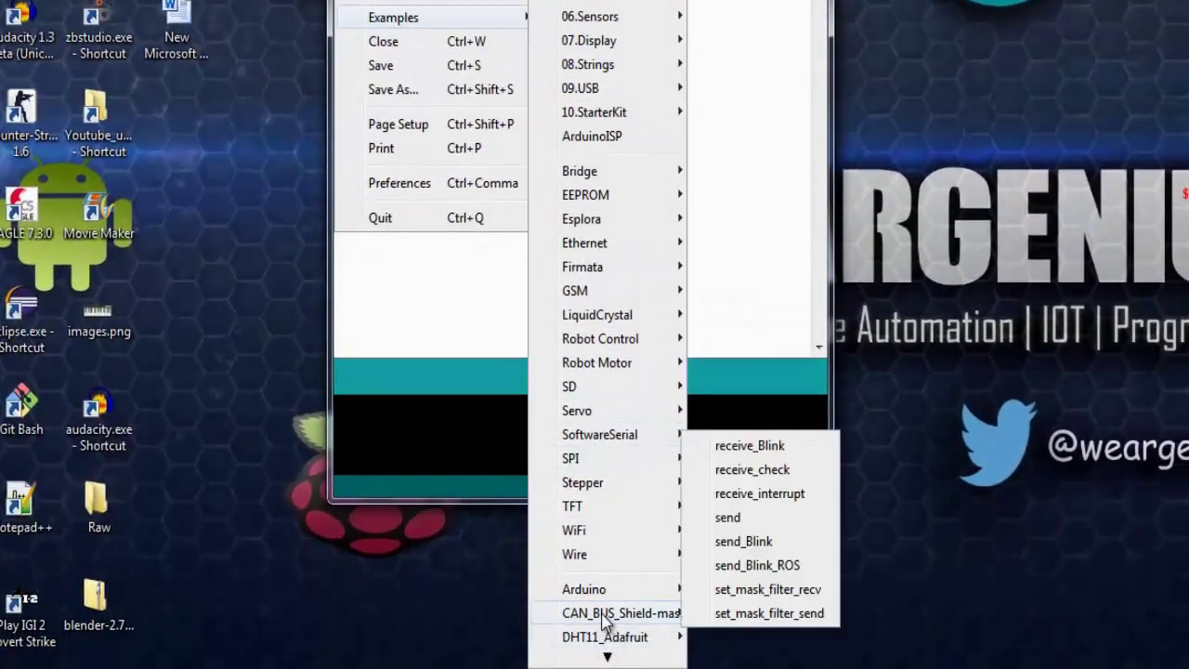
mouse_move(728, 516)
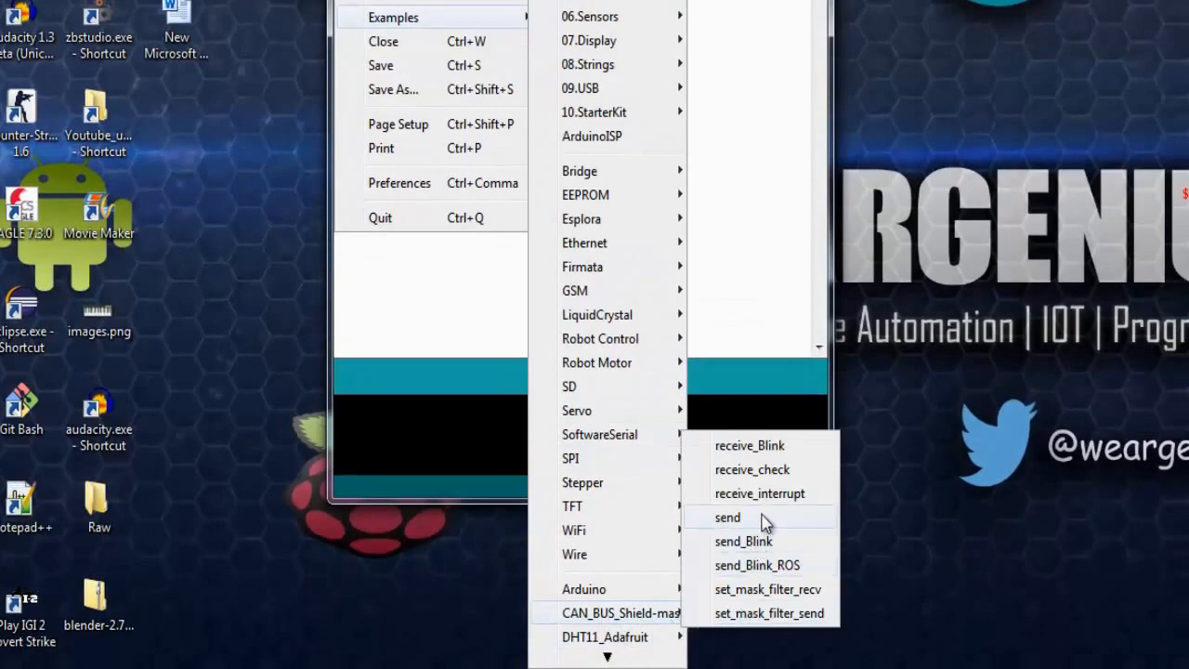
mouse_move(769, 541)
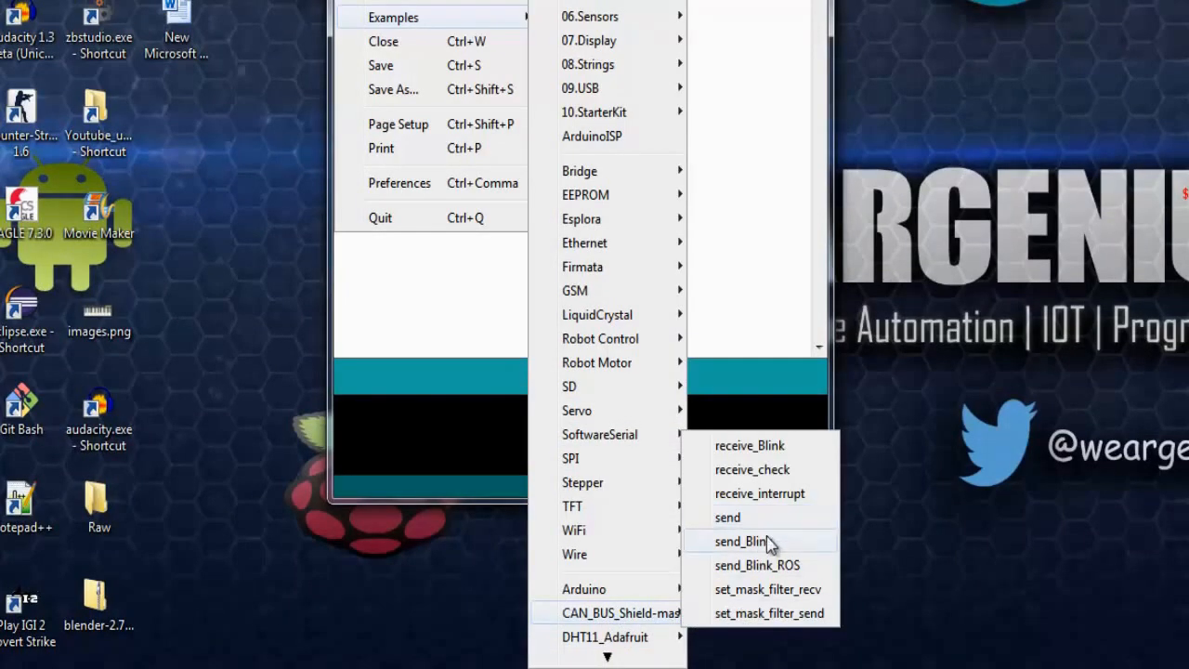
mouse_move(762, 445)
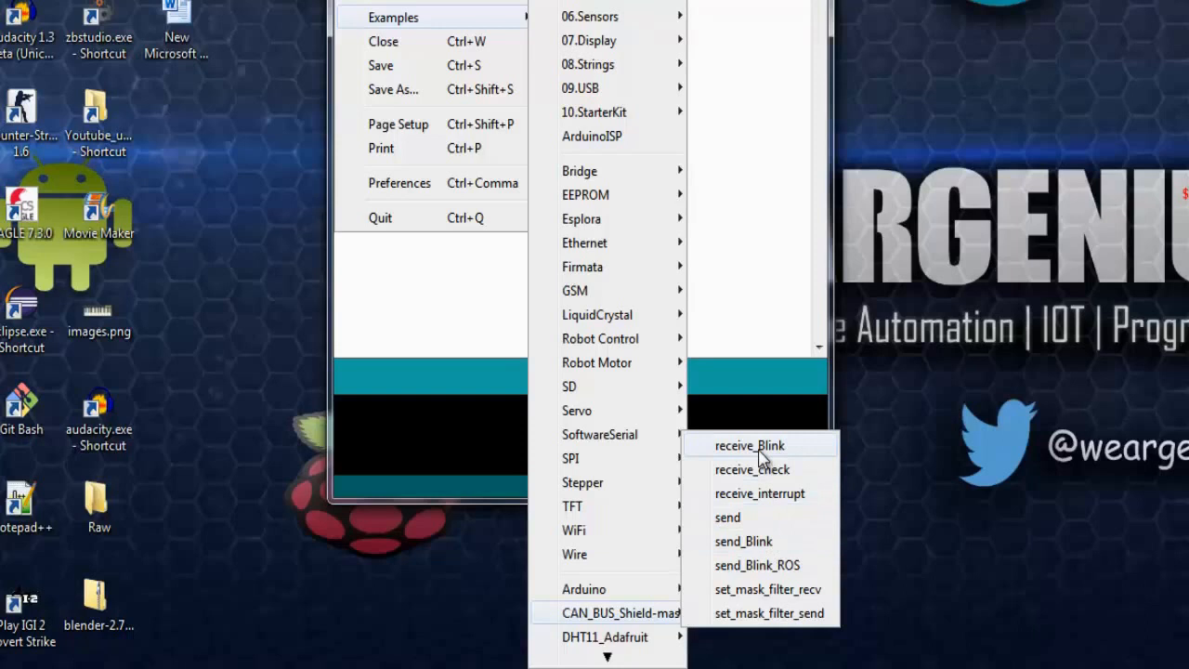
mouse_move(743, 543)
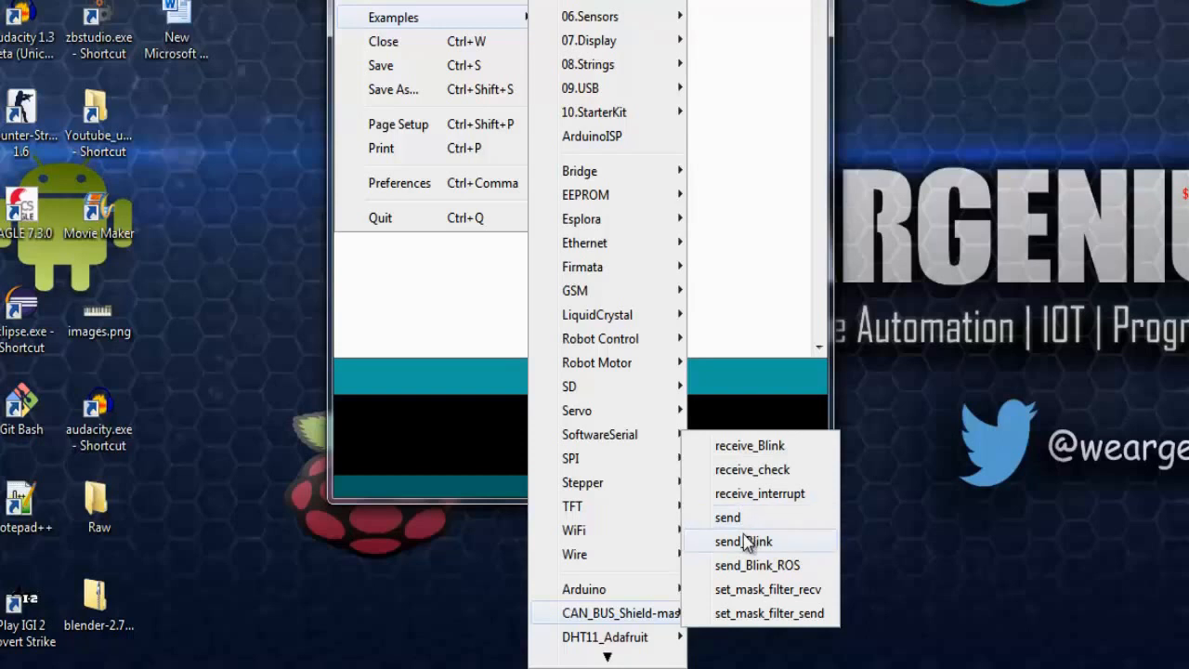
mouse_move(747, 547)
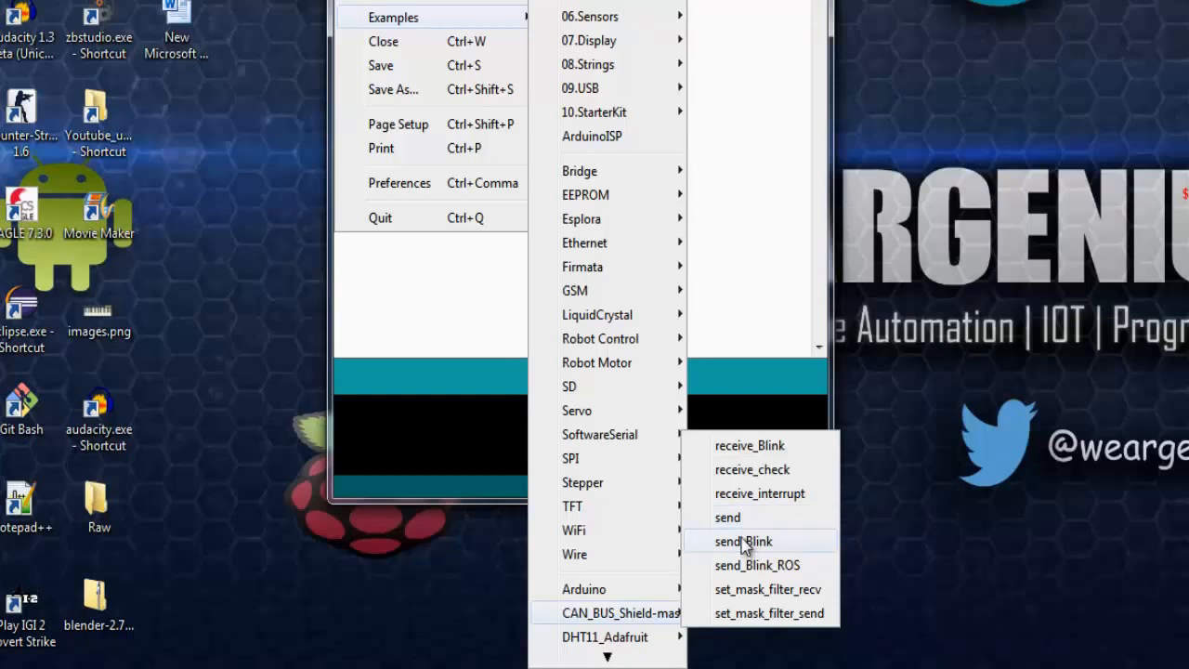
click(741, 541)
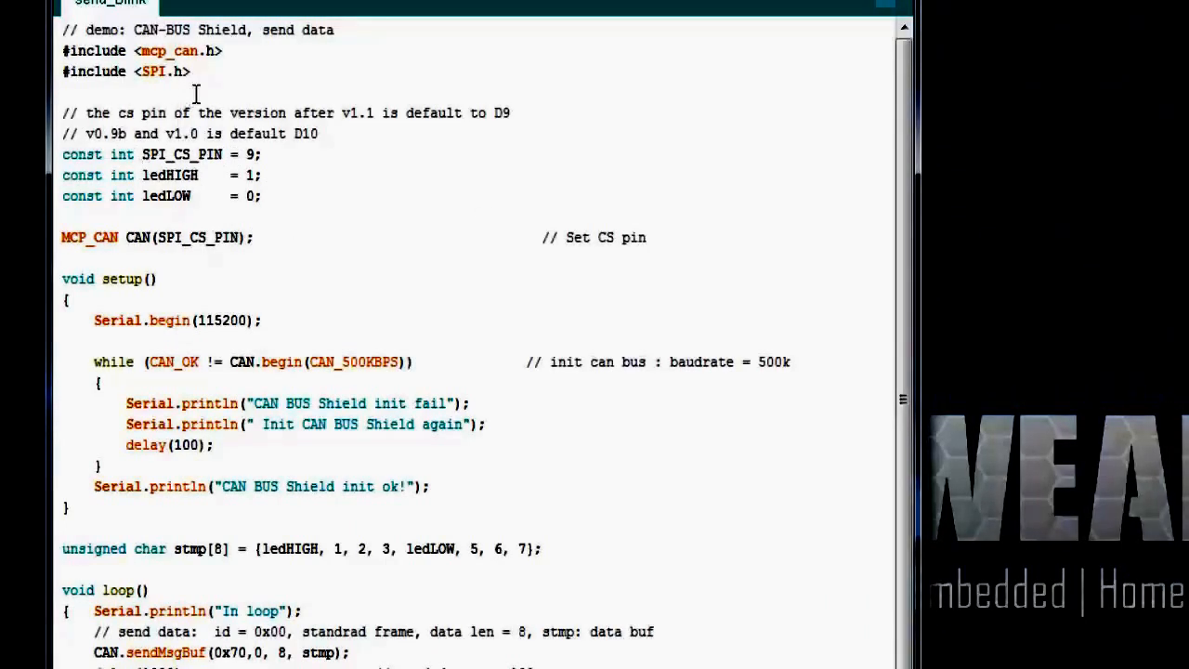
drag(62, 50, 194, 70)
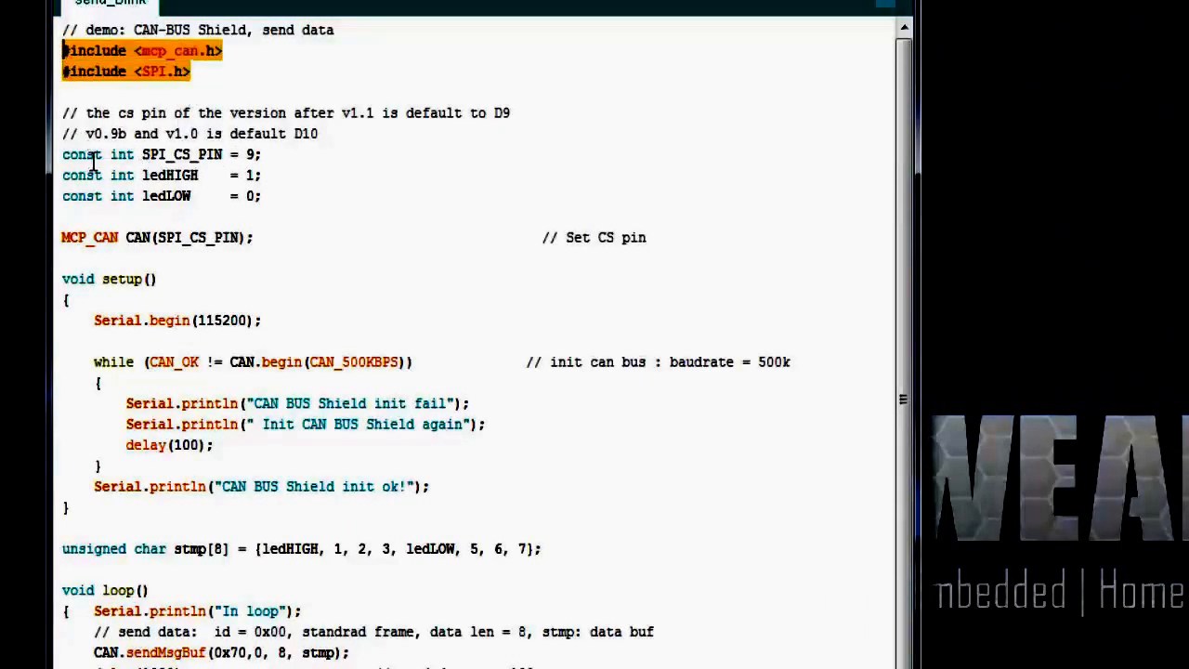
double_click(171, 175)
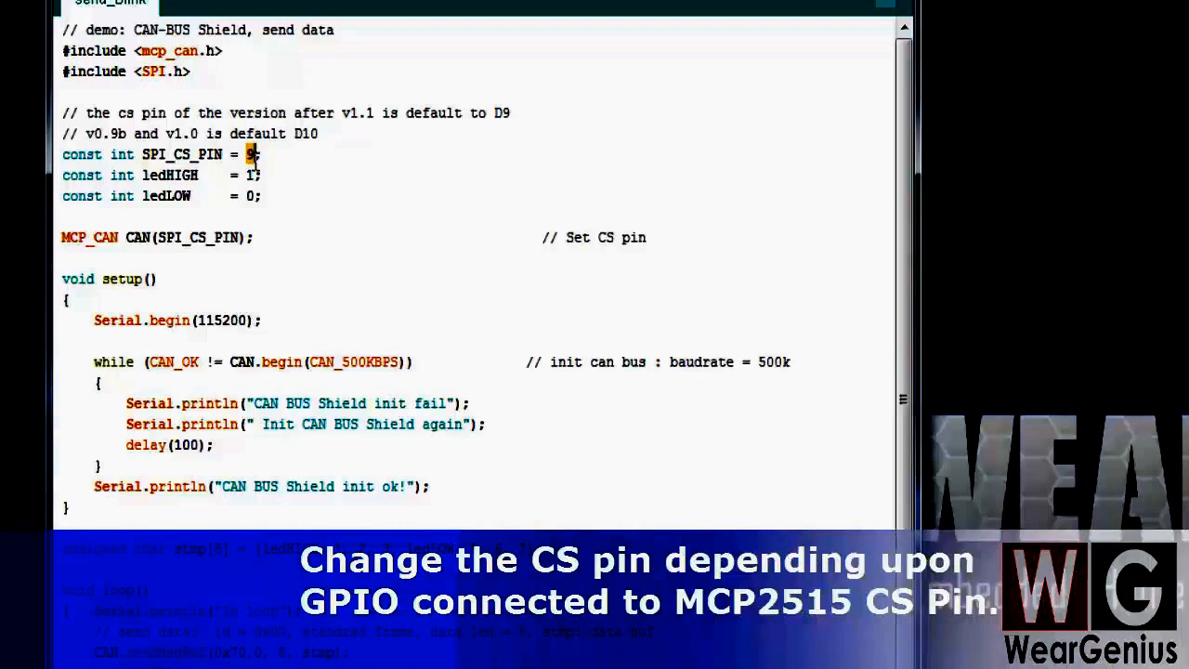
text(1)
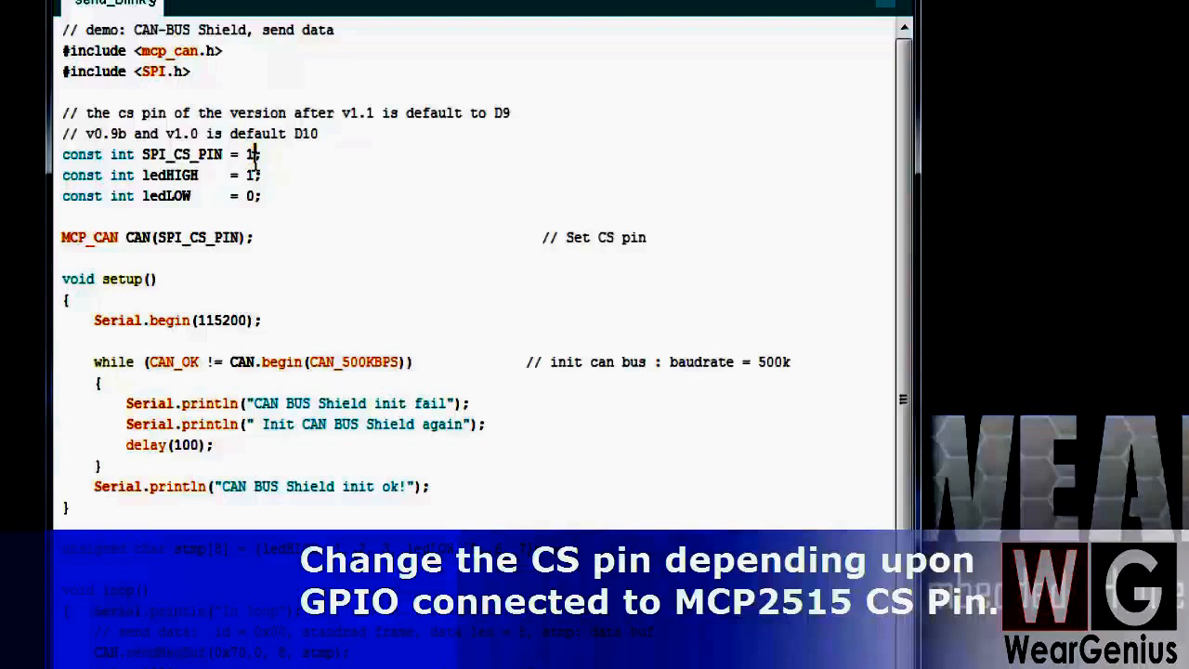
text(0)
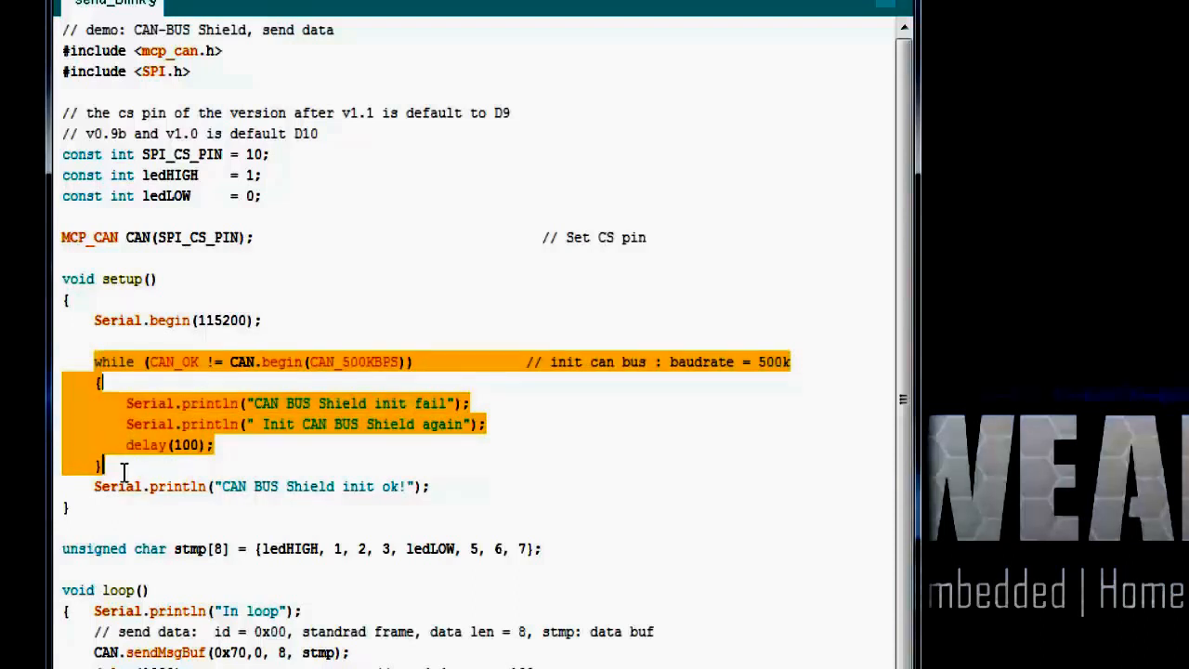
mouse_move(372, 364)
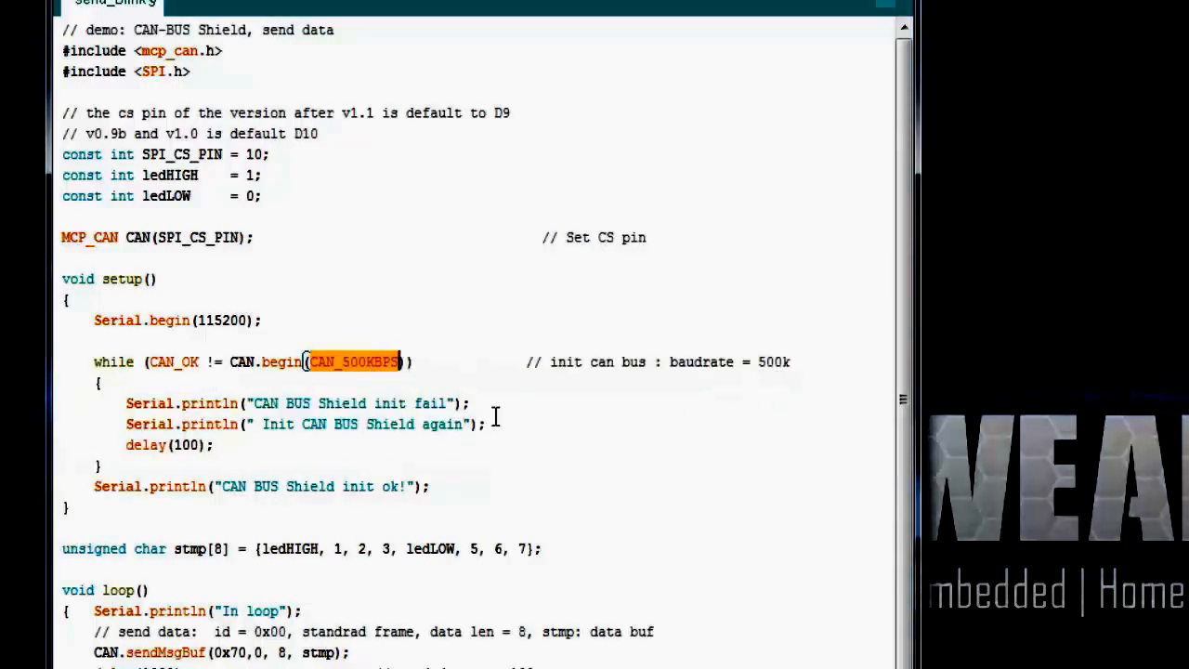
mouse_move(245, 290)
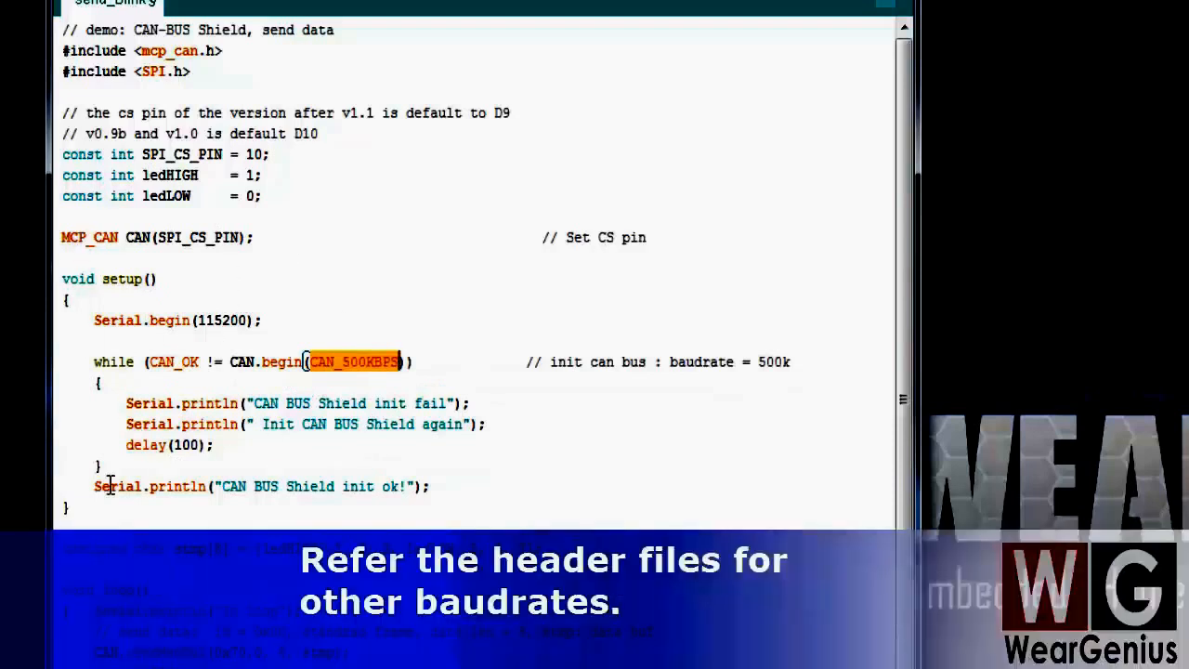
mouse_move(109, 353)
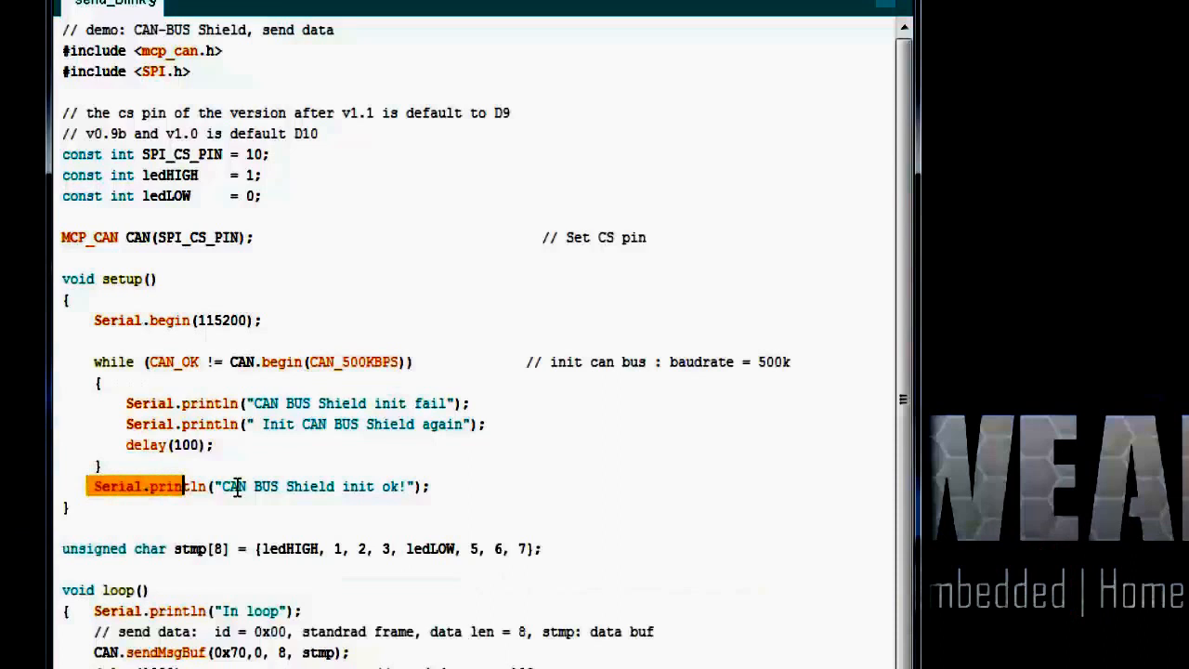
triple_click(233, 487)
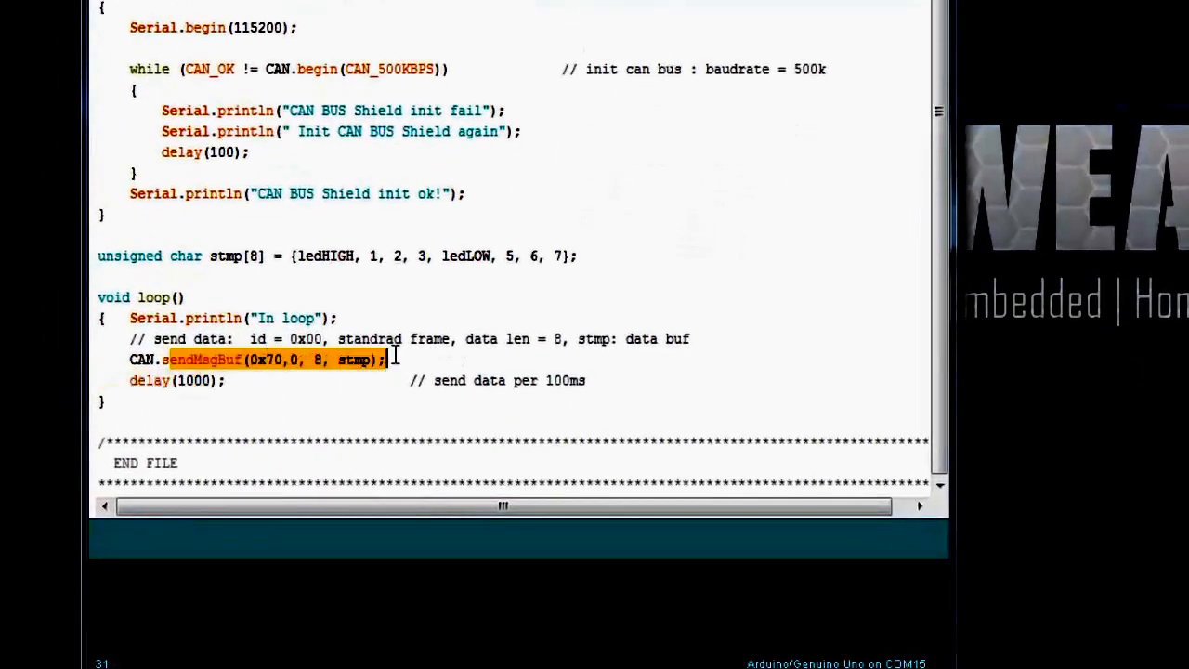
mouse_move(379, 324)
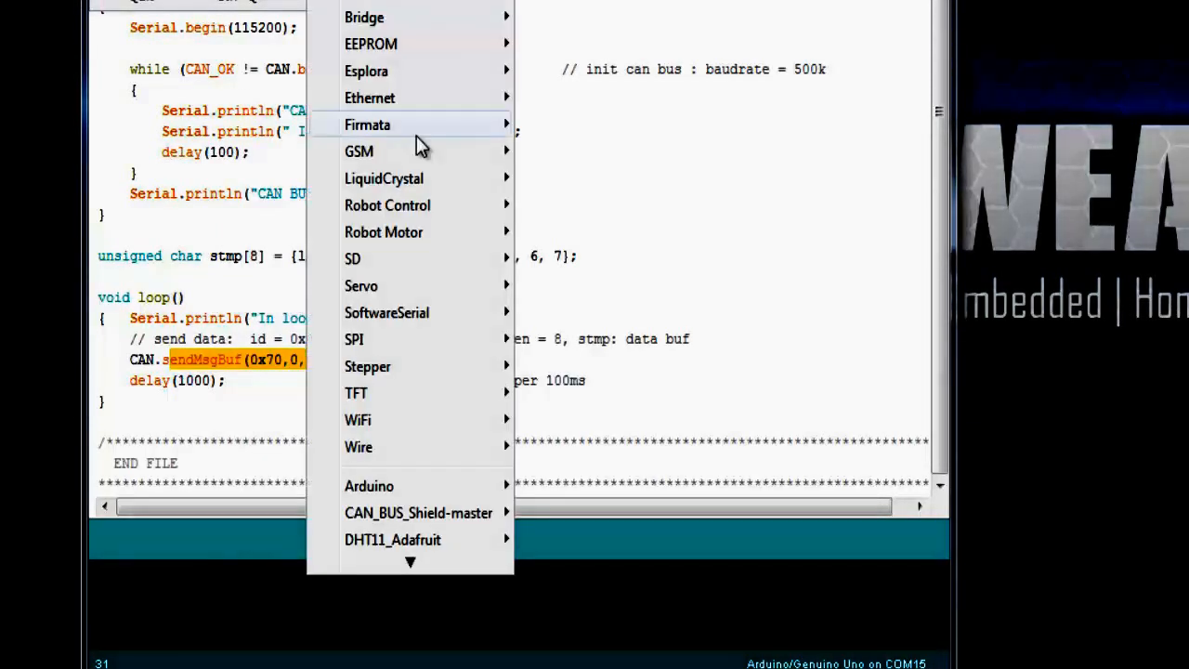
mouse_move(409, 539)
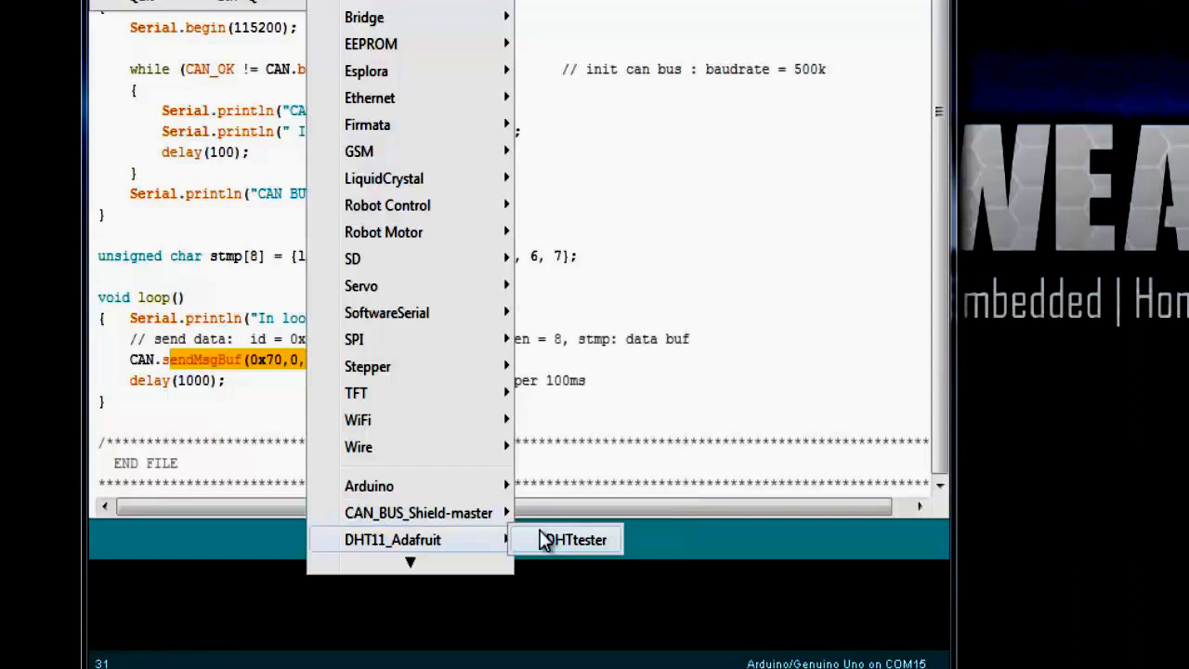
mouse_move(418, 512)
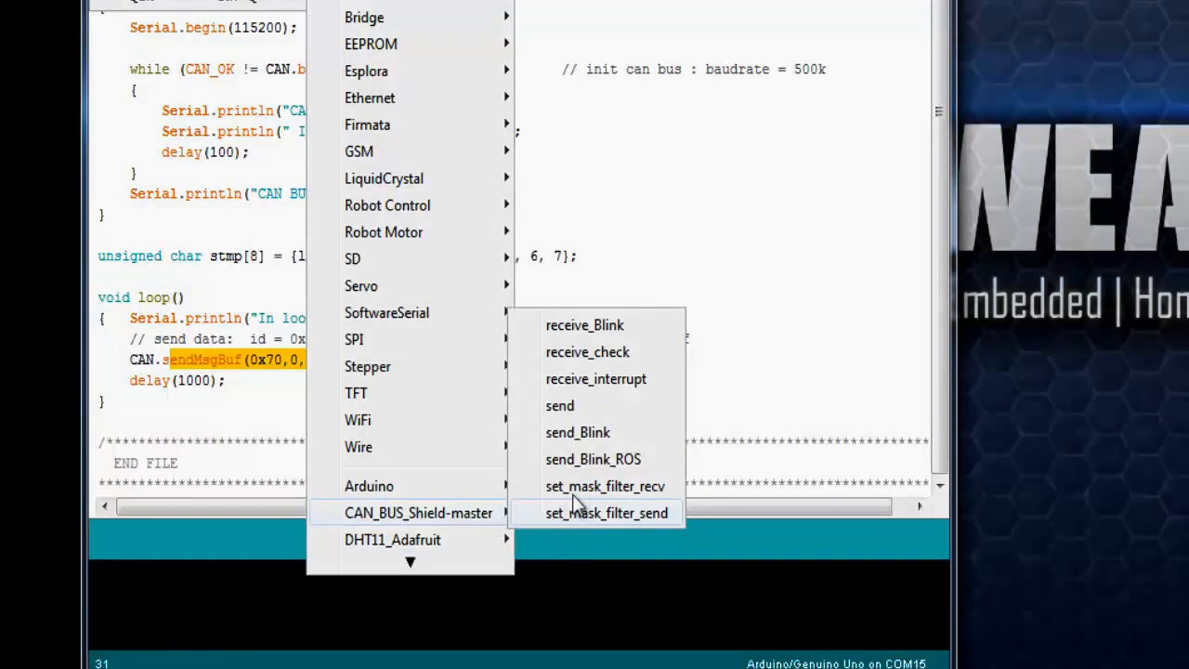
mouse_move(583, 323)
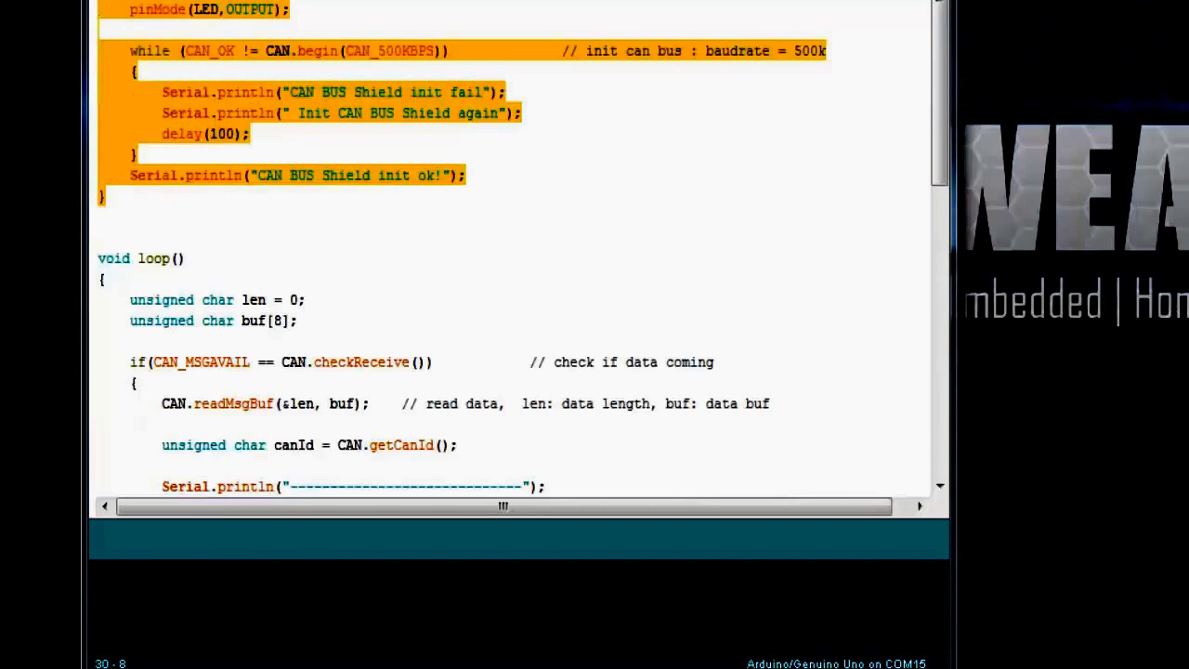
scroll(down, 3)
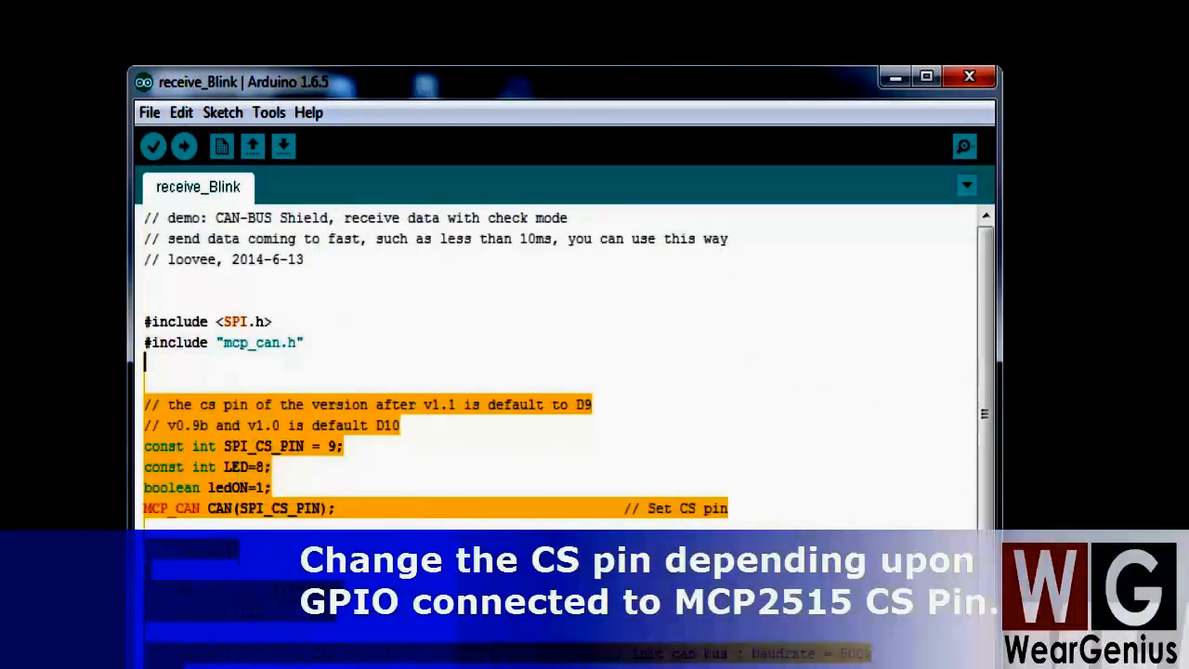
scroll(down, 3)
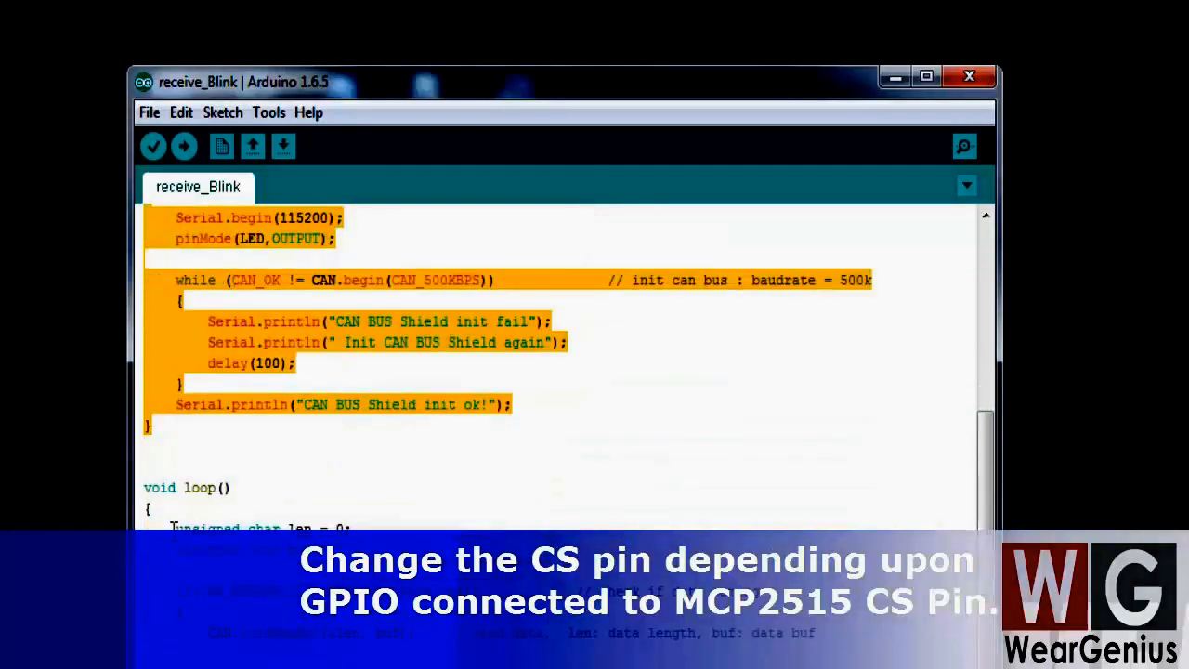
scroll(down, 3)
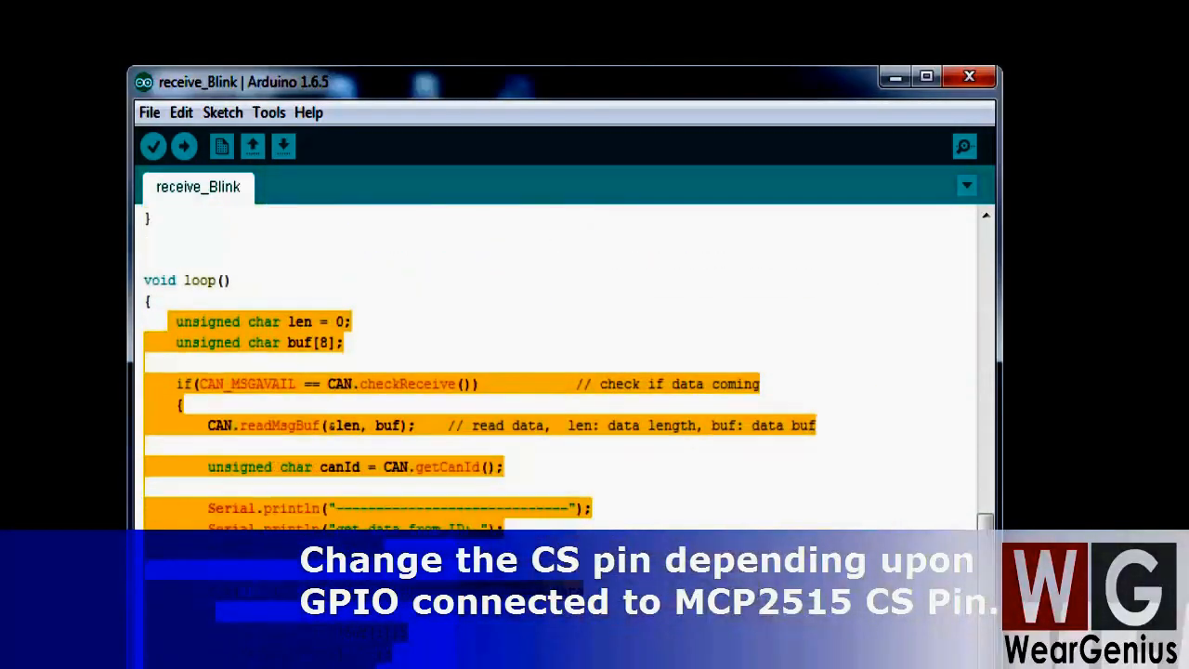
scroll(down, 3)
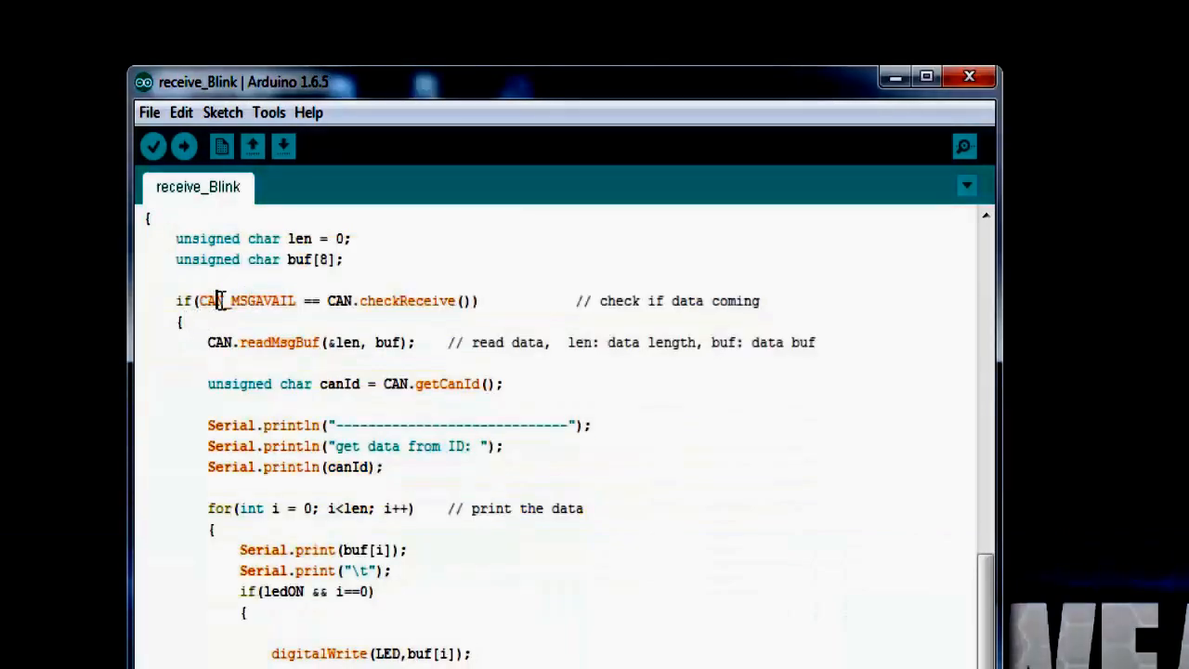
drag(219, 301, 480, 301)
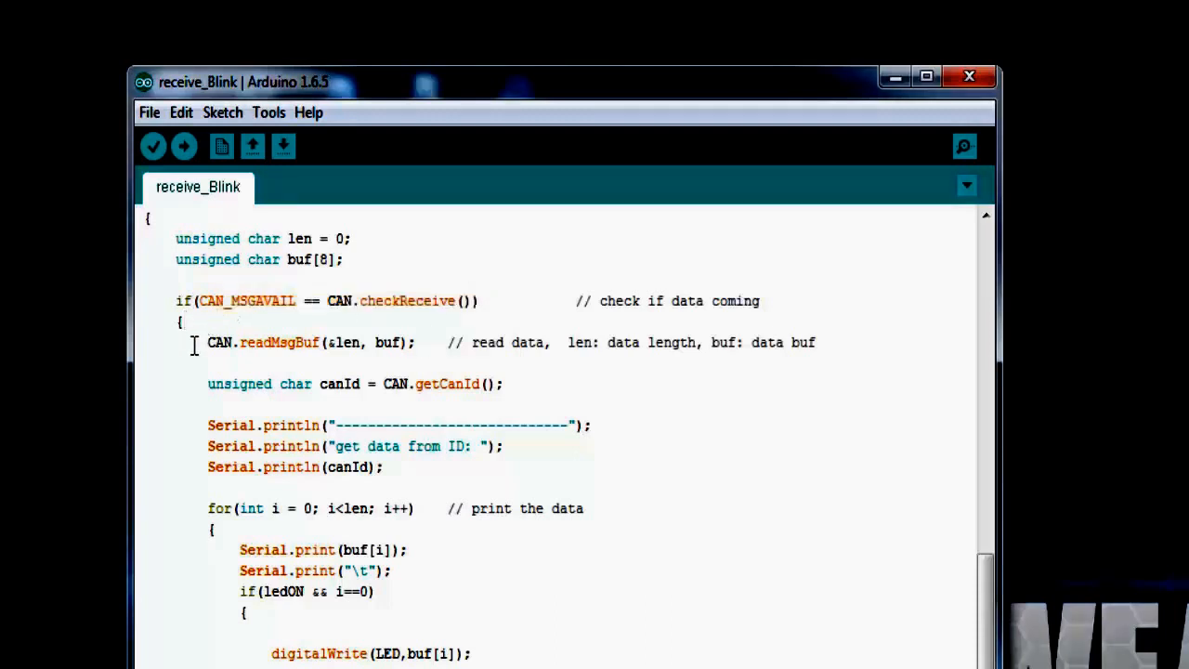
mouse_move(301, 288)
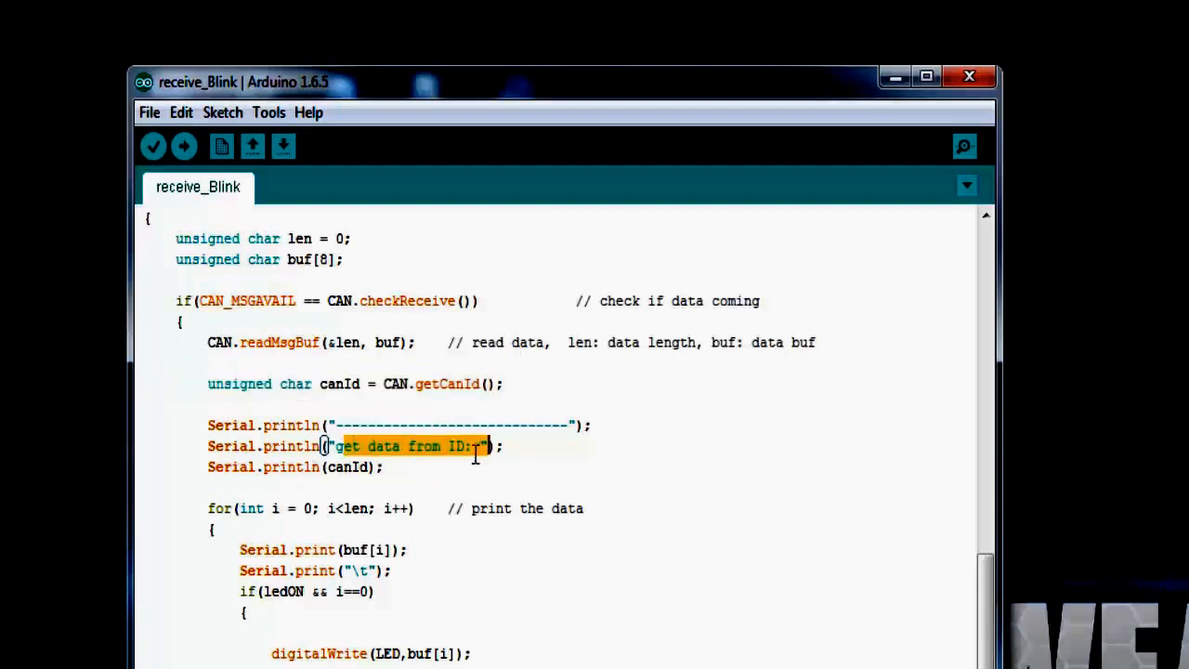
drag(474, 445, 251, 426)
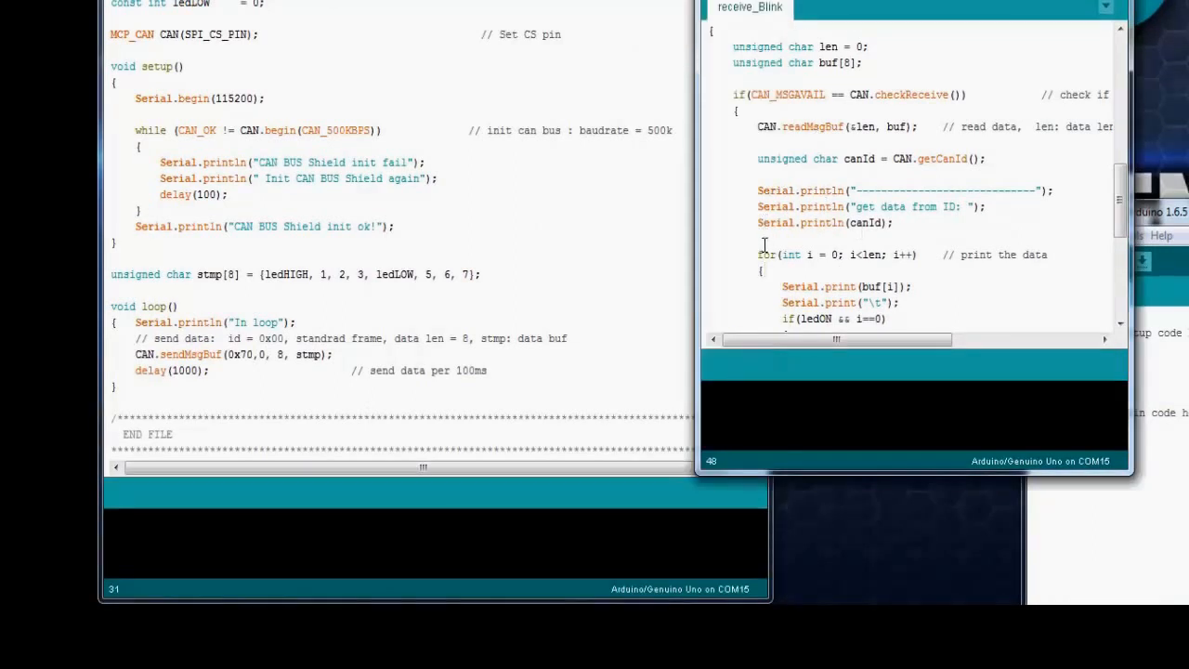
mouse_move(186, 362)
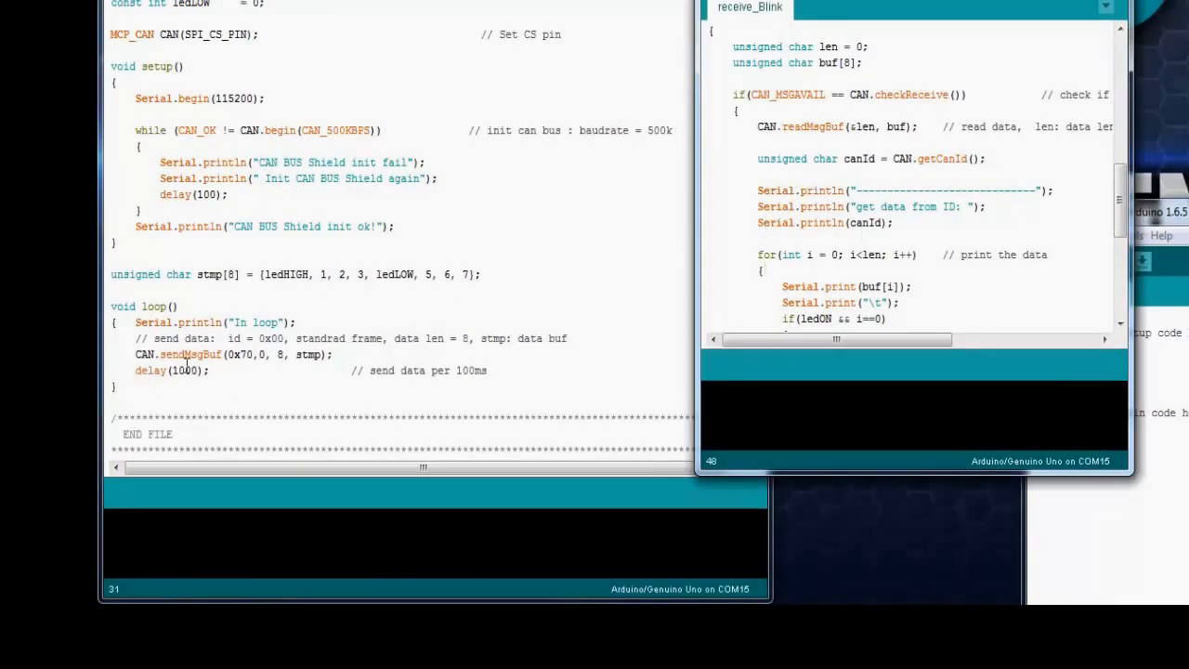
mouse_move(964, 165)
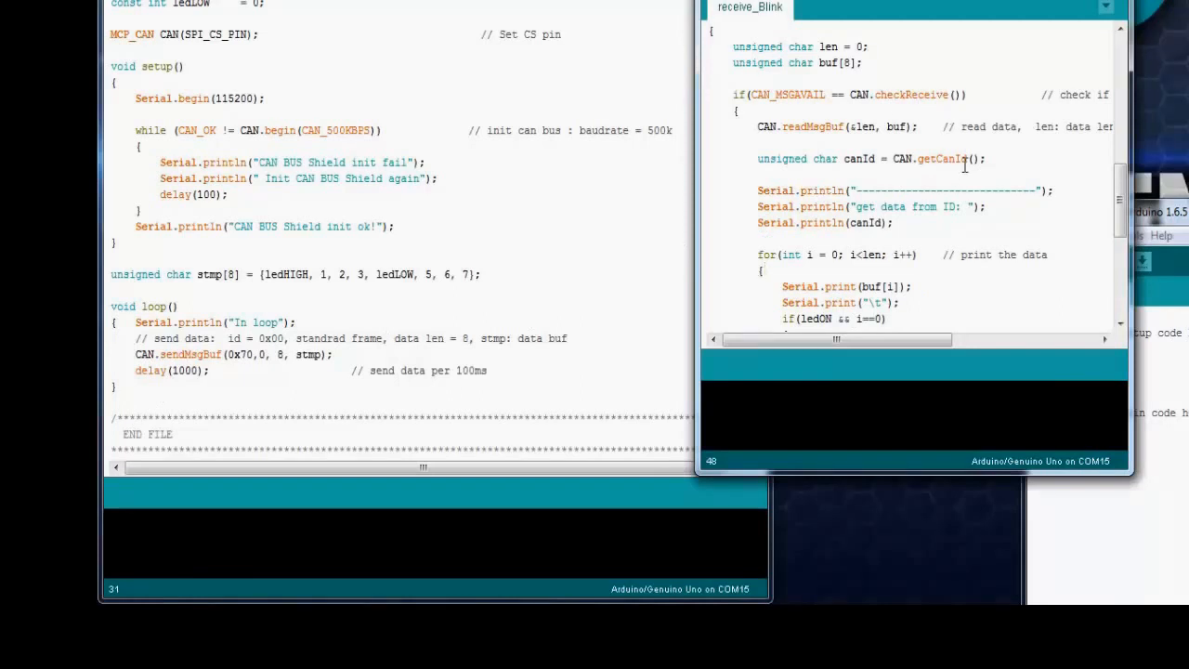
scroll(down, 3)
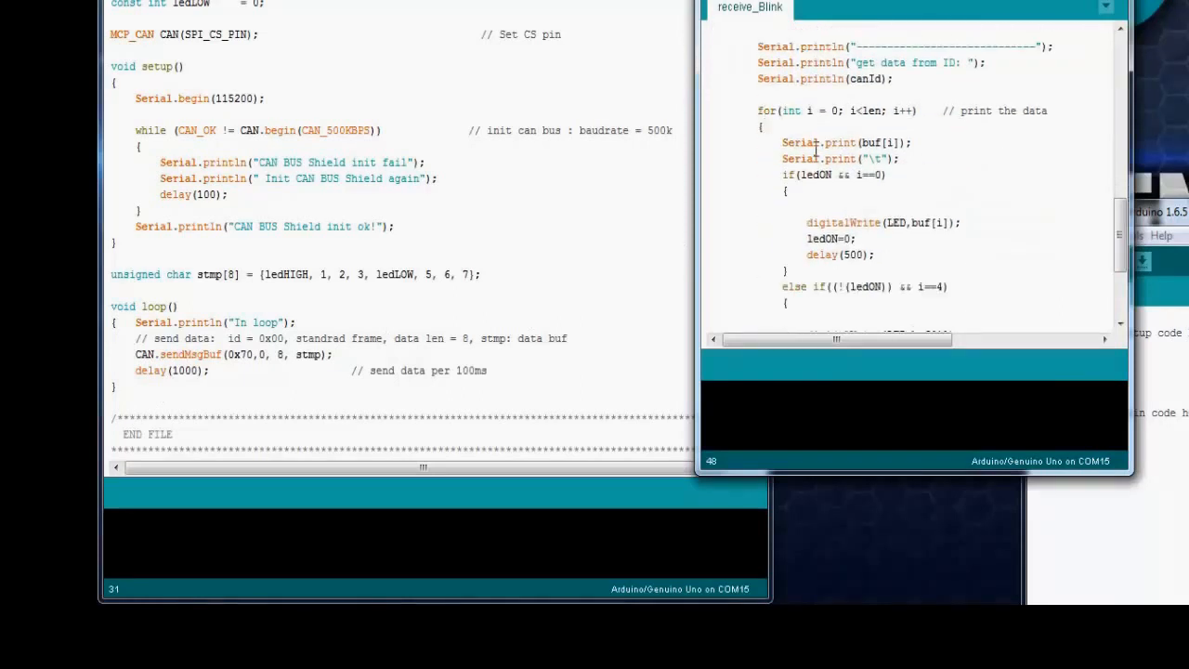
mouse_move(871, 112)
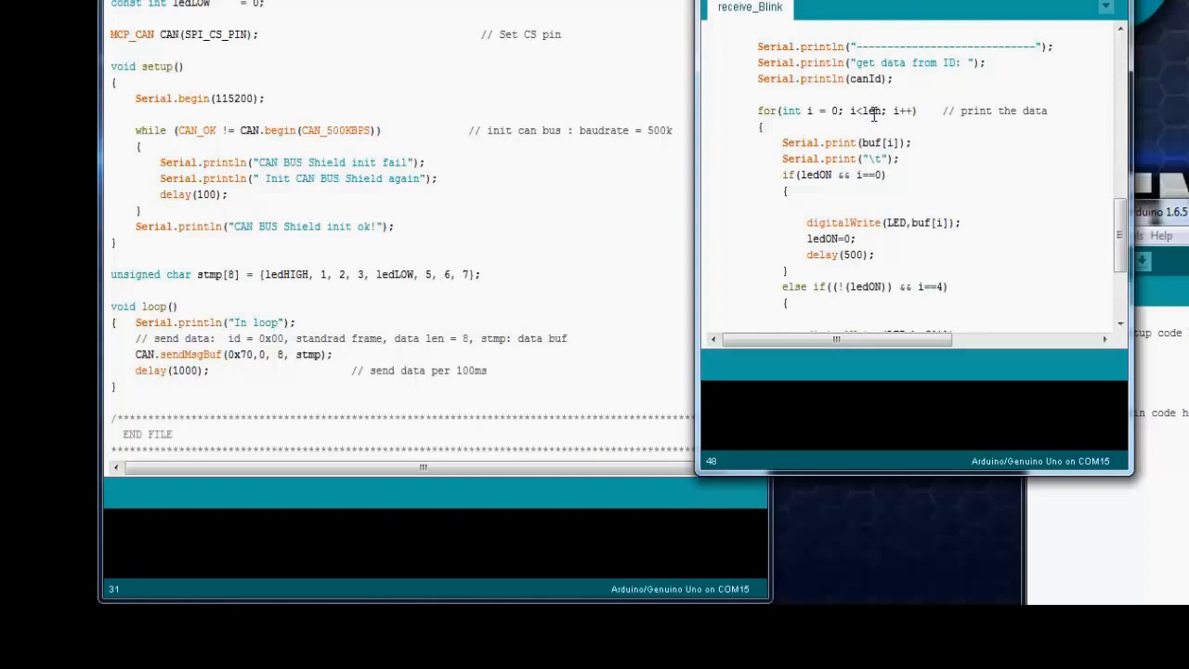
double_click(865, 112)
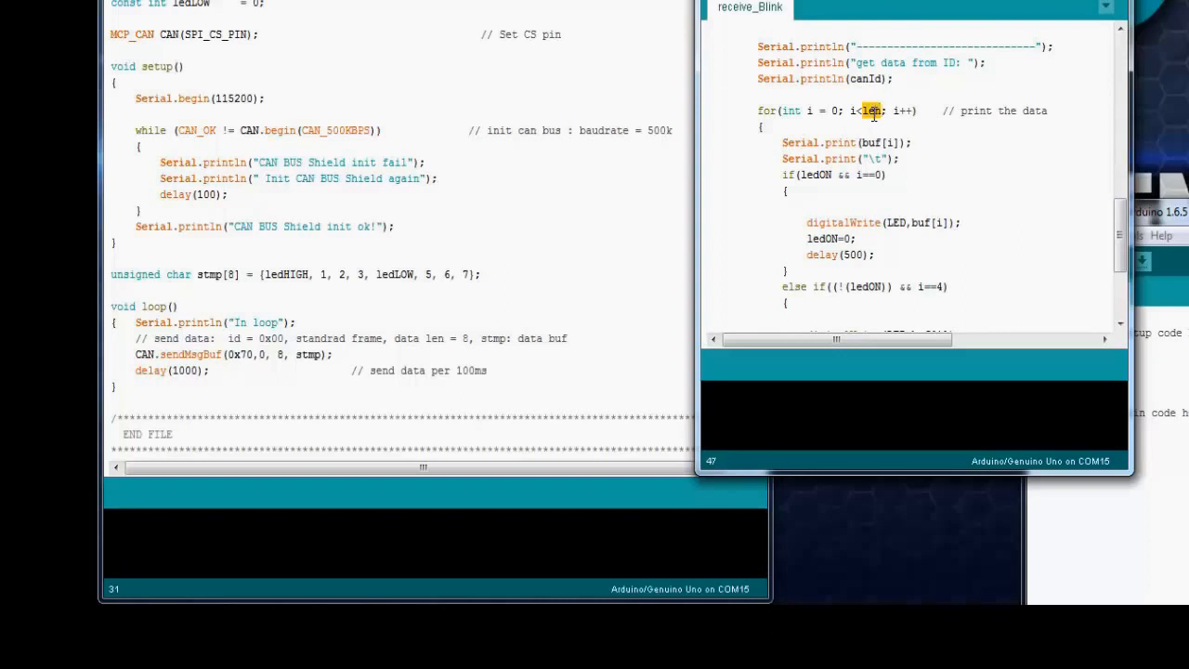
scroll(down, 3)
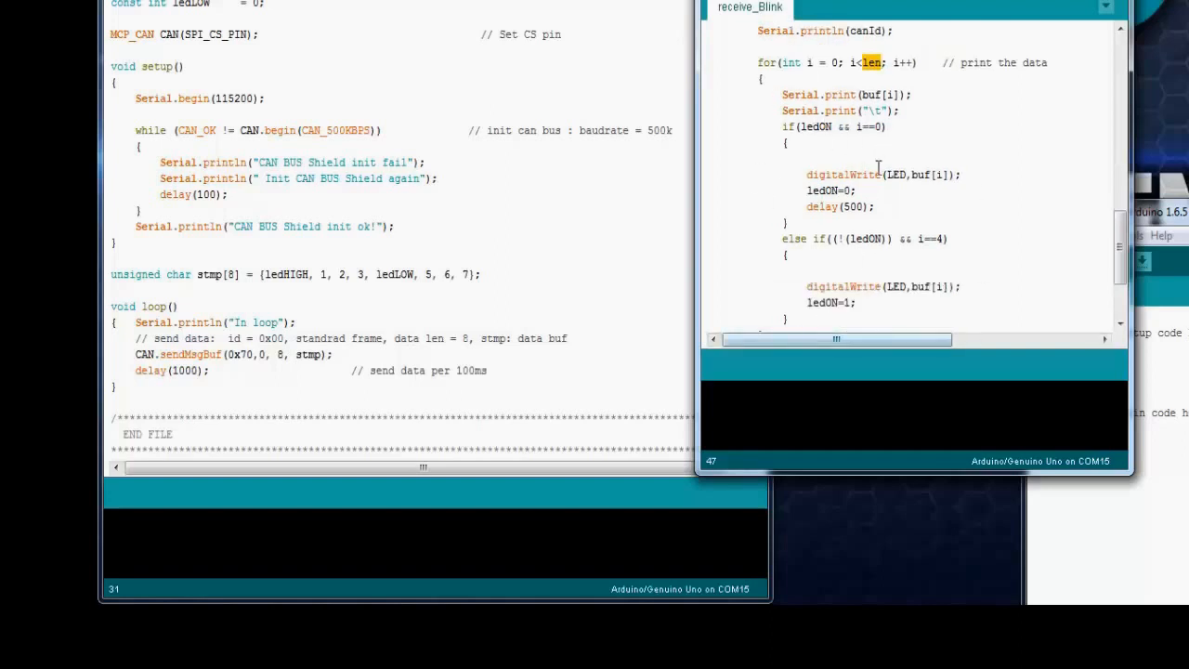
mouse_move(833, 189)
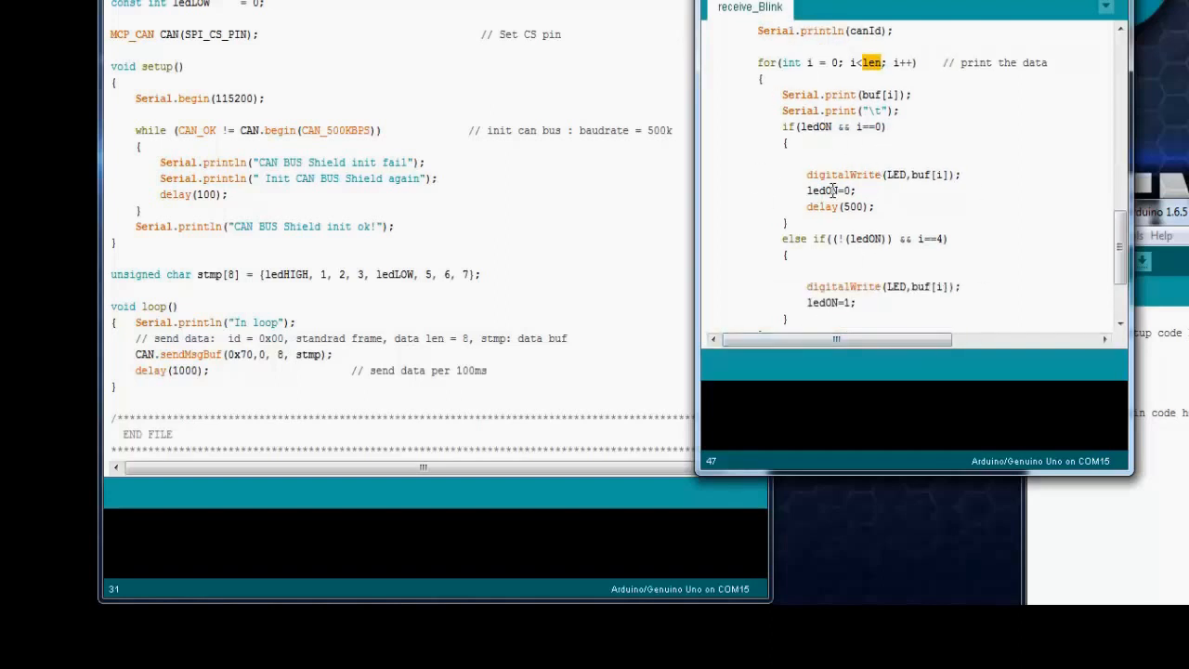
scroll(down, 3)
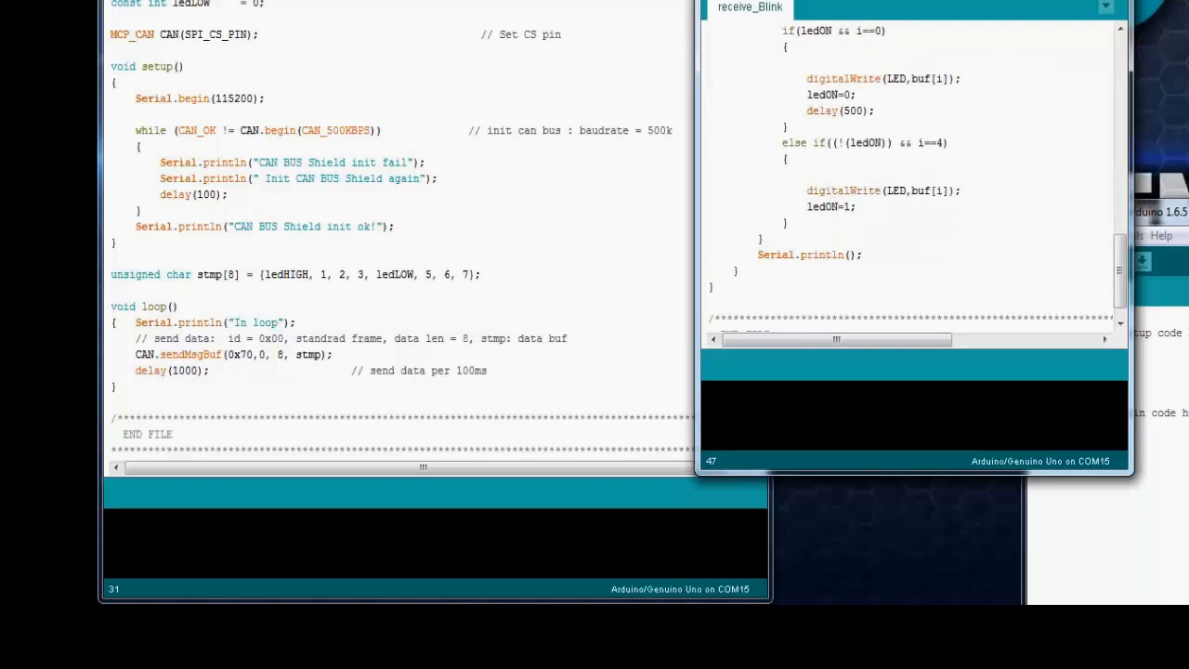
mouse_move(139, 242)
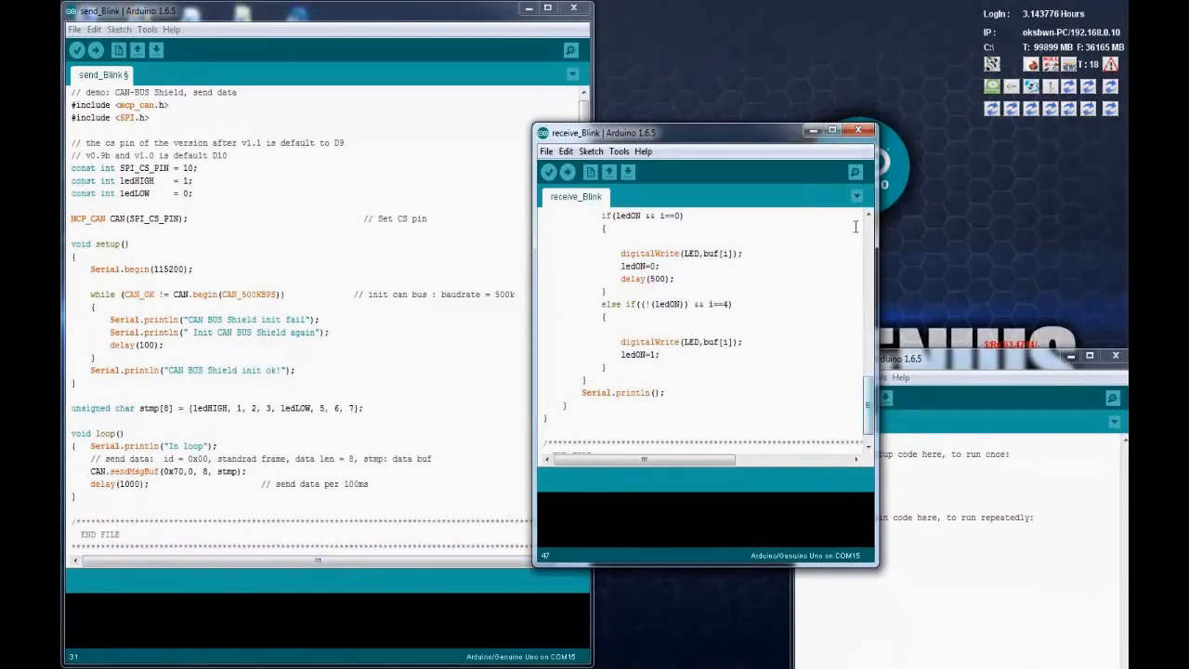
mouse_move(695, 147)
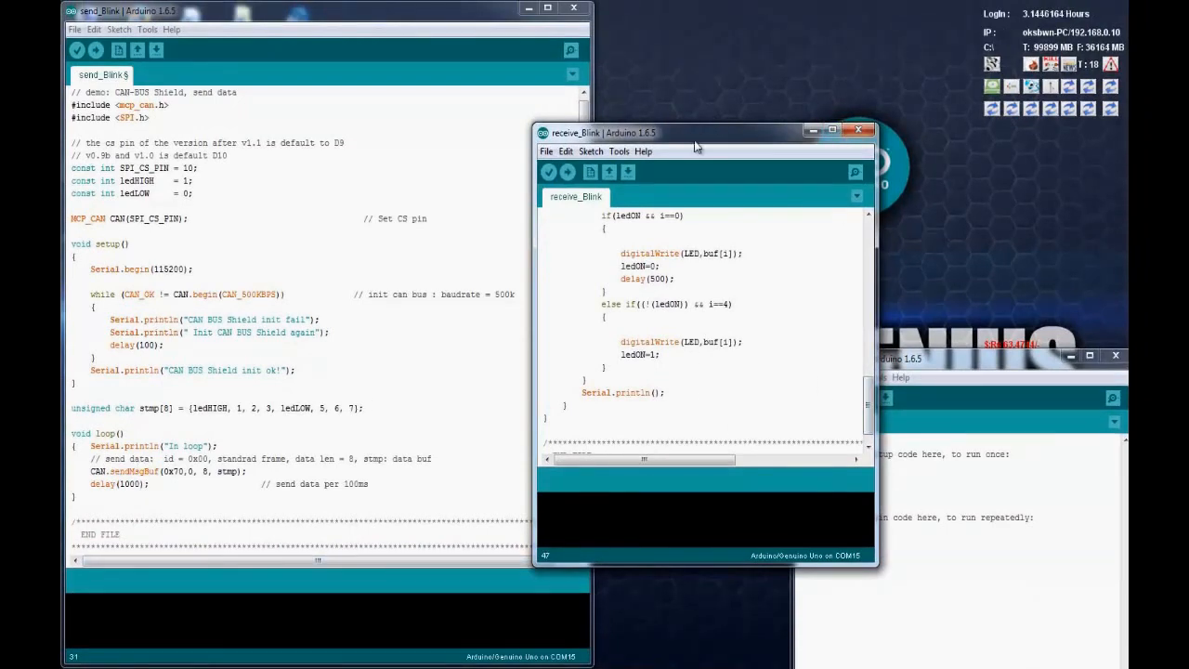